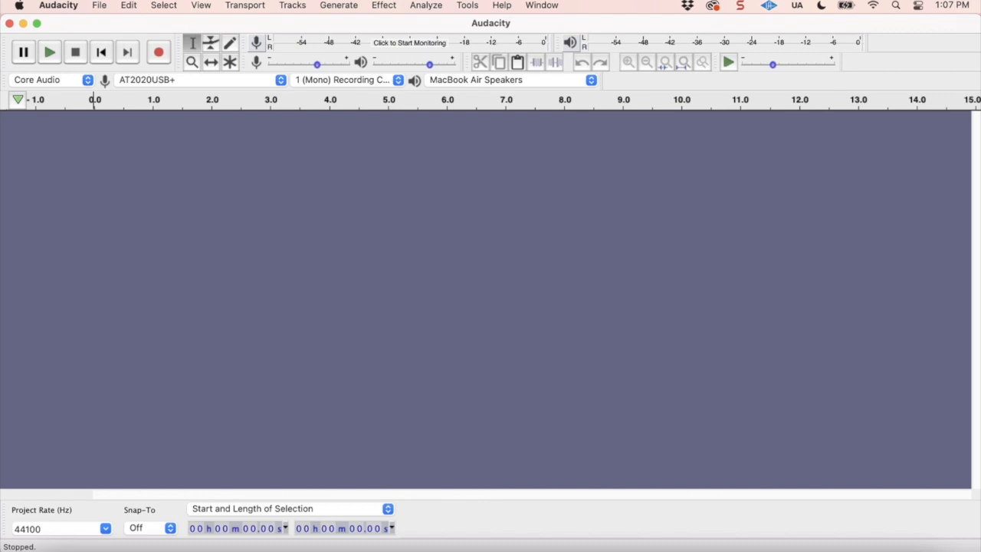
mouse_move(397, 156)
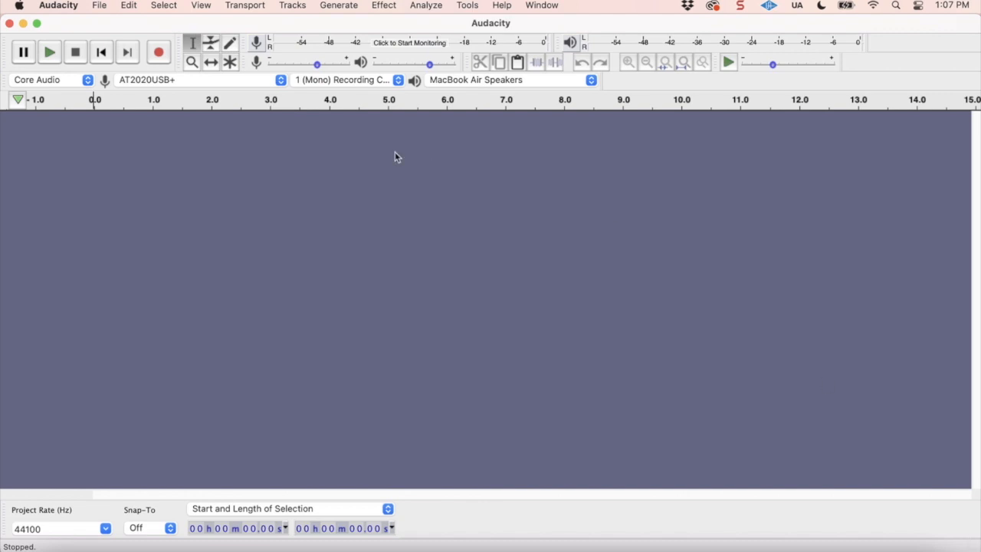
mouse_move(101, 6)
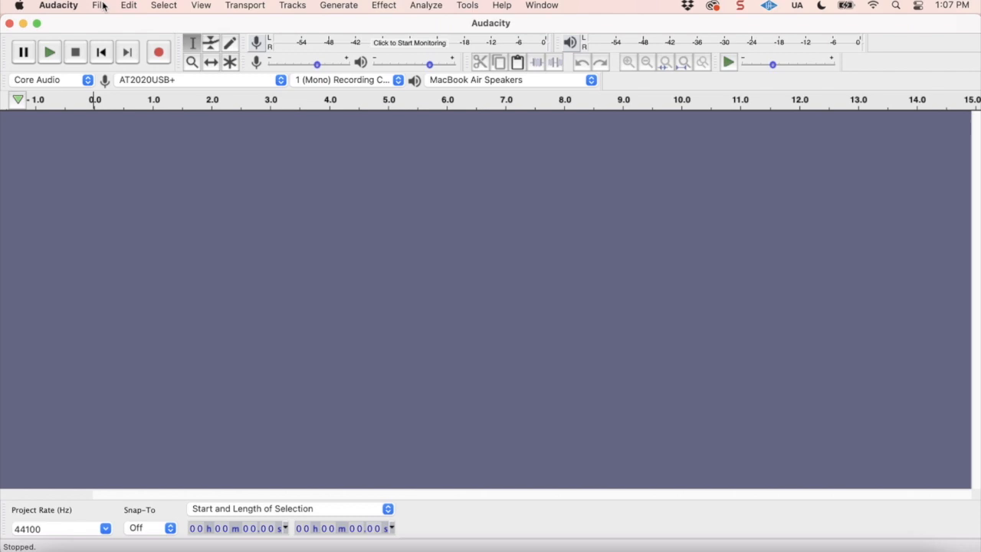
Import OtezlaVoiceOnly.wav from the Desktop as a mono voice track and preview it briefly.
left_click(98, 6)
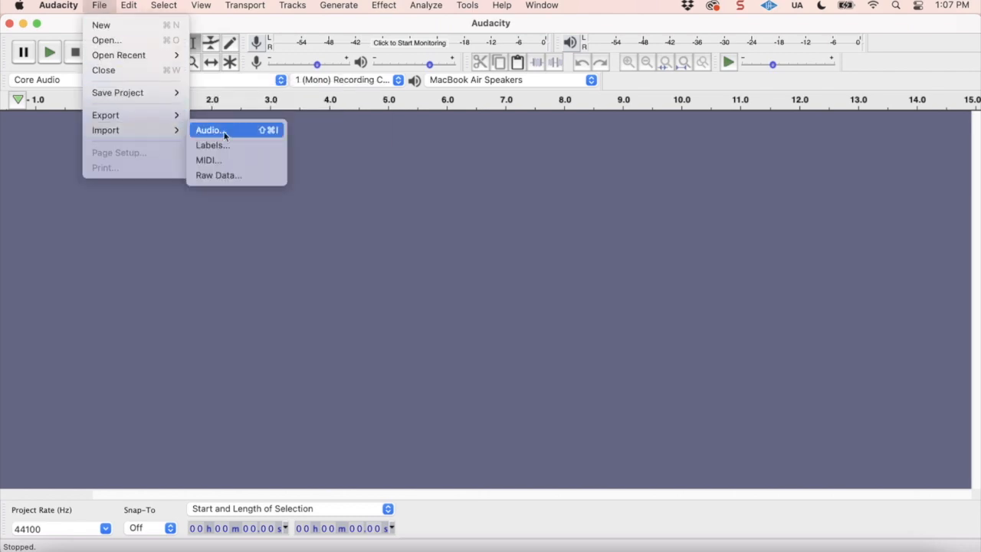
left_click(208, 129)
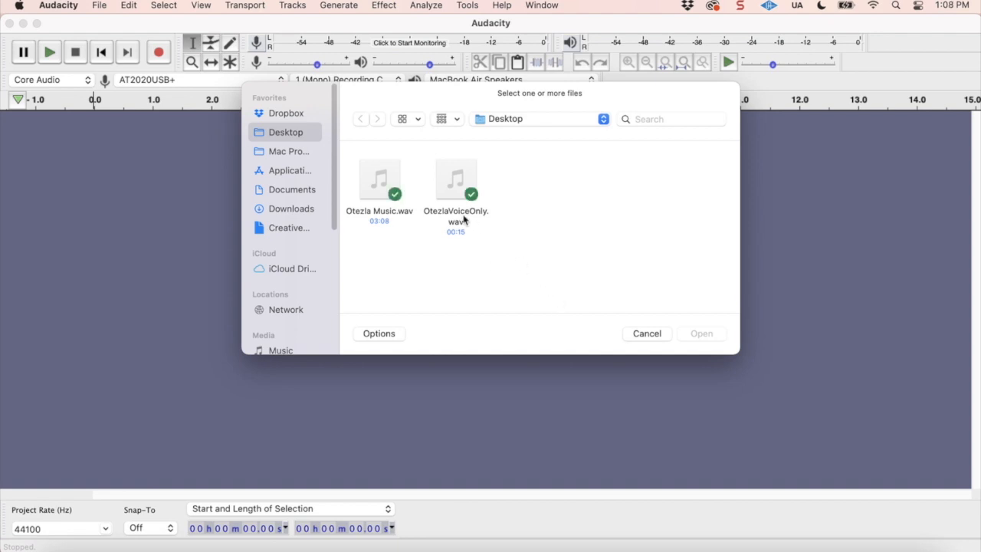
mouse_move(463, 221)
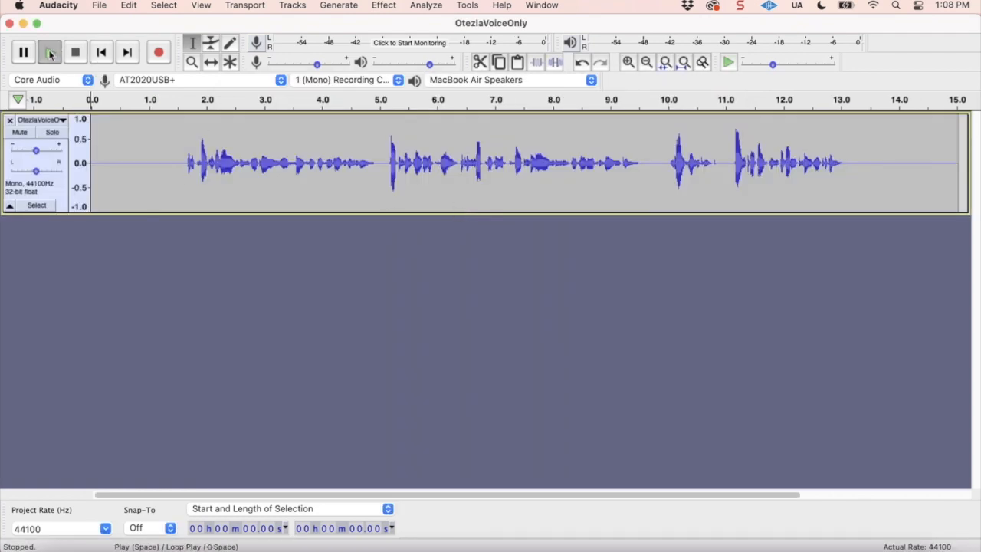
left_click(49, 52)
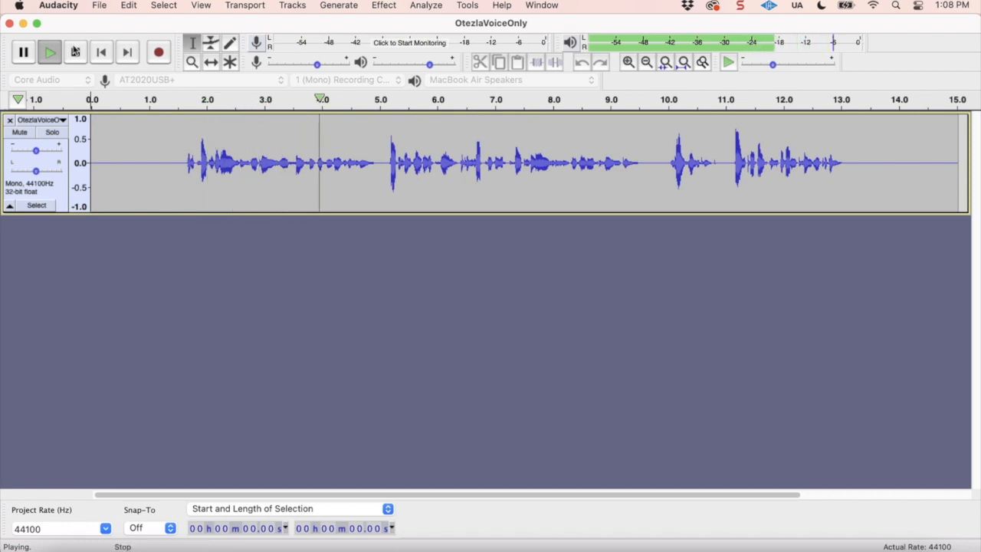
left_click(73, 52)
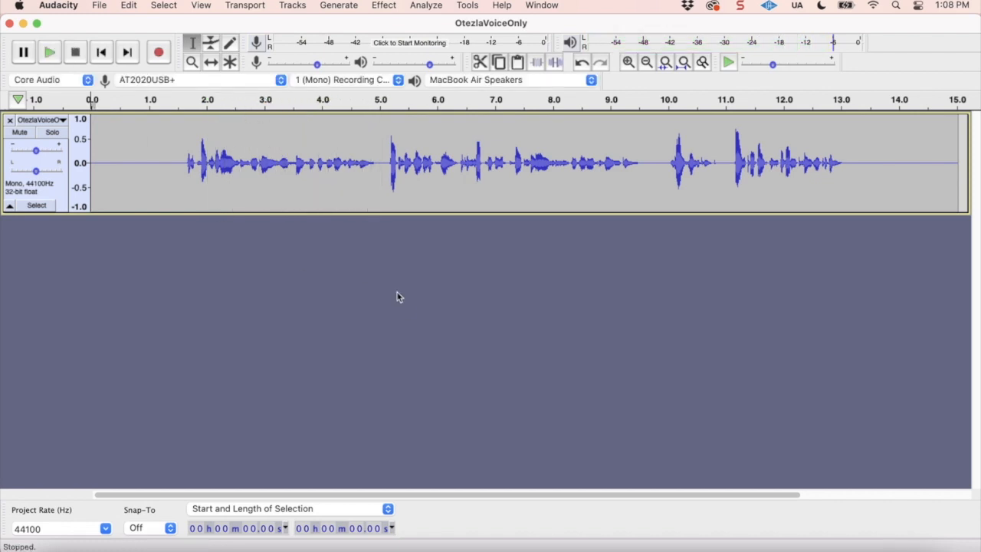
mouse_move(377, 284)
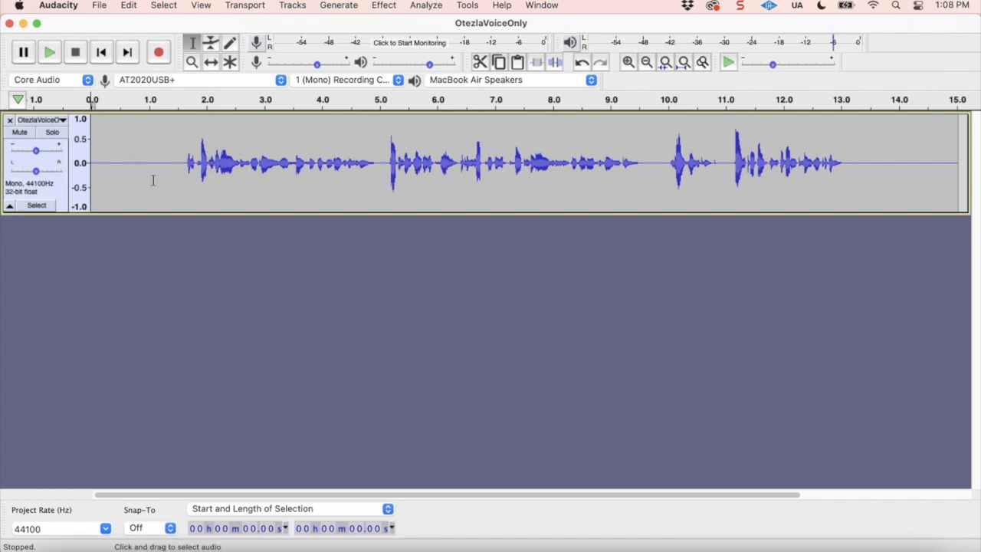
mouse_move(255, 275)
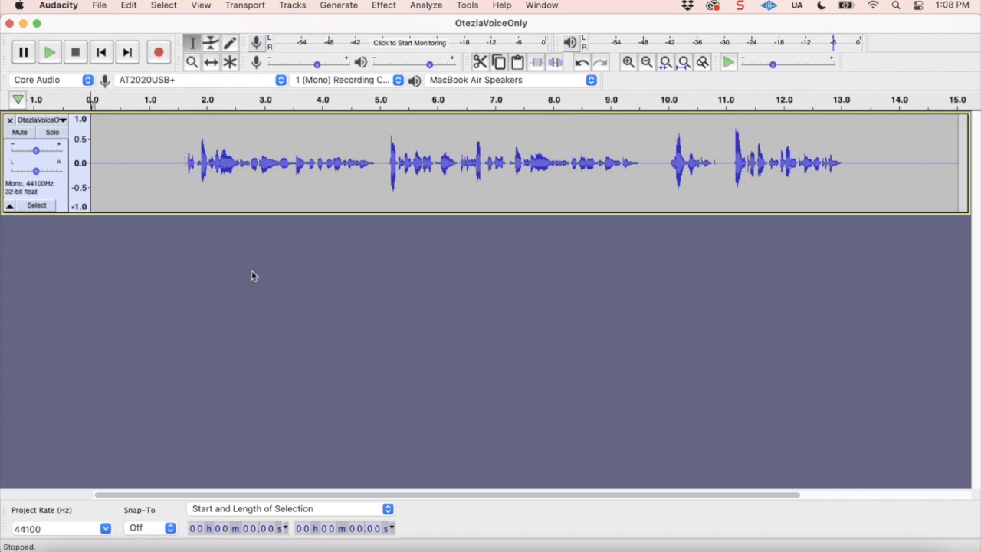
mouse_move(257, 289)
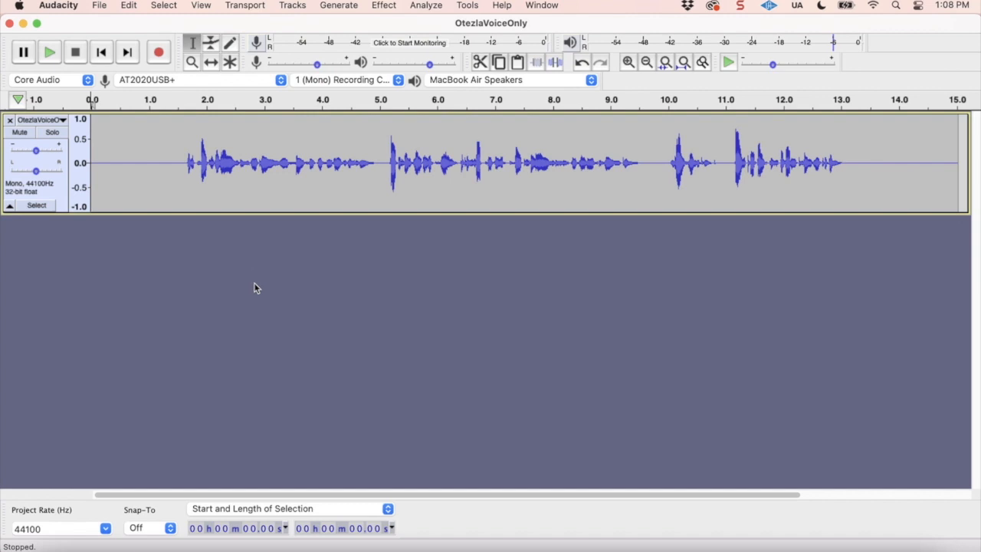
mouse_move(245, 238)
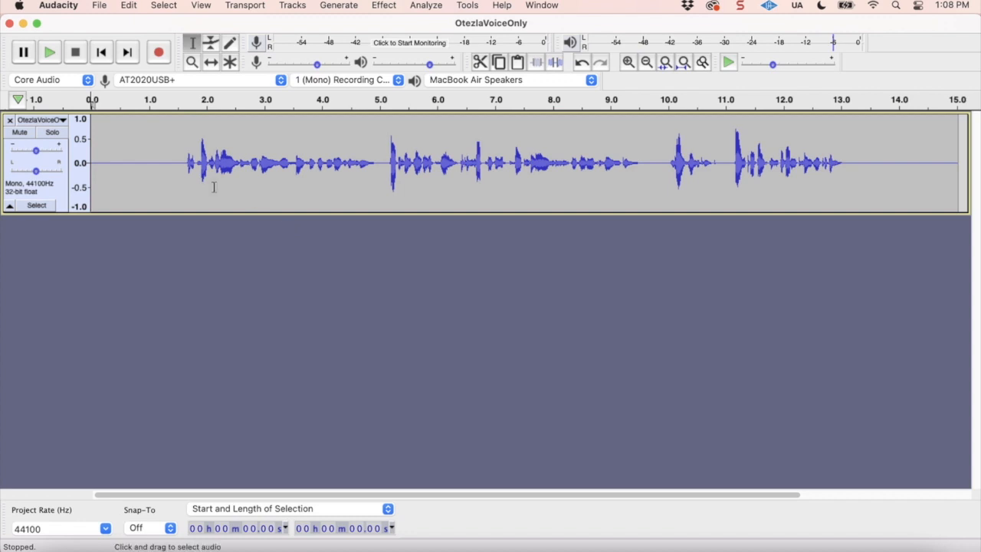
Import Otezla Music.wav from the Desktop as a stereo track below the voice.
left_click(98, 6)
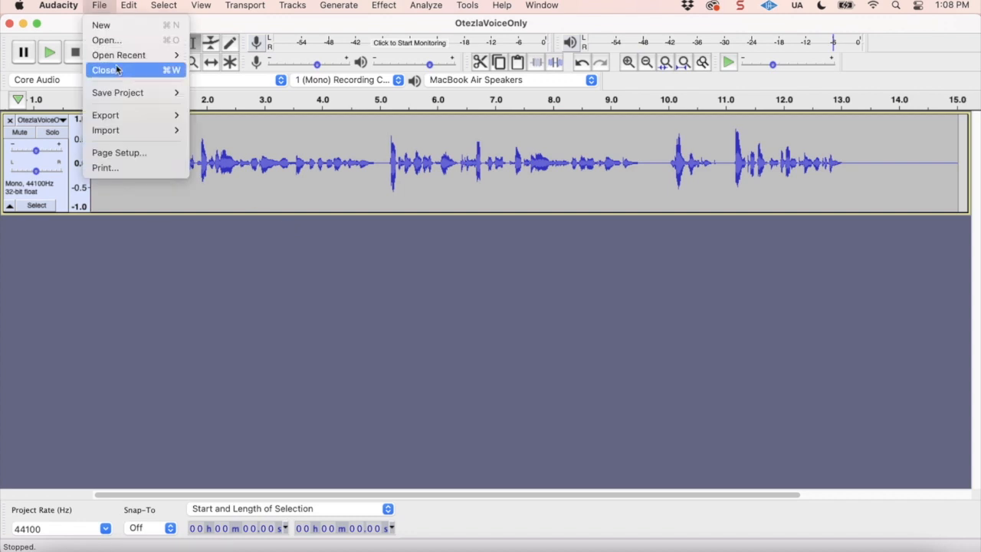
mouse_move(106, 129)
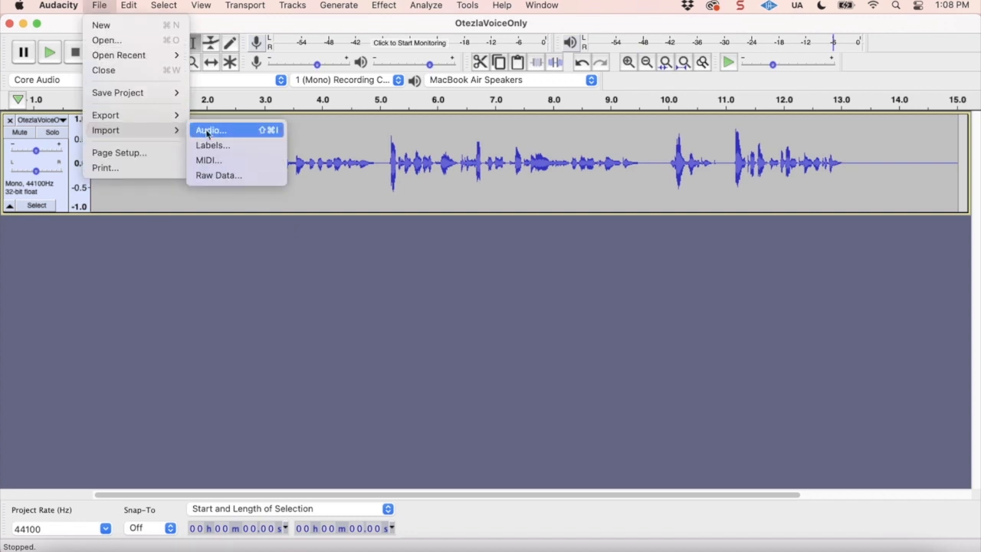
left_click(208, 129)
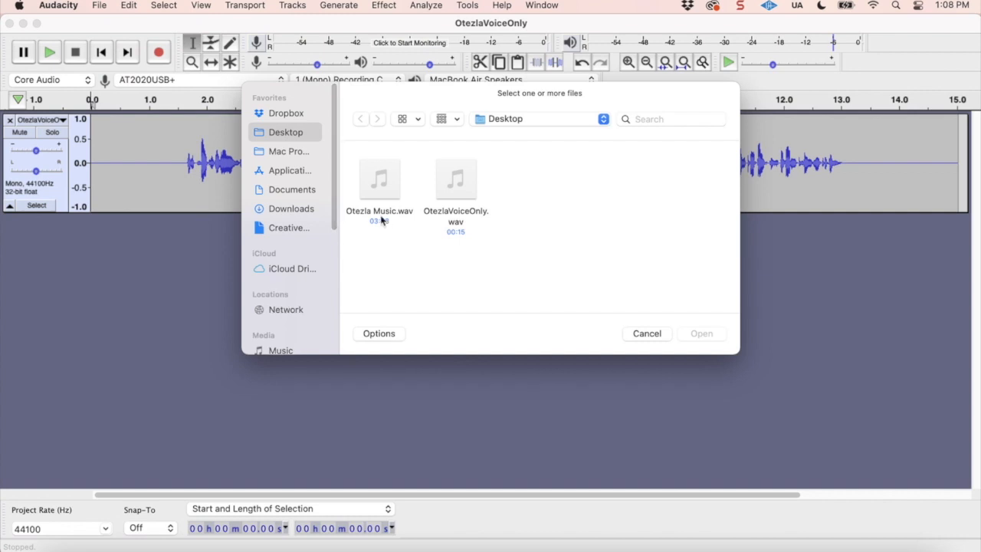
left_click(380, 180)
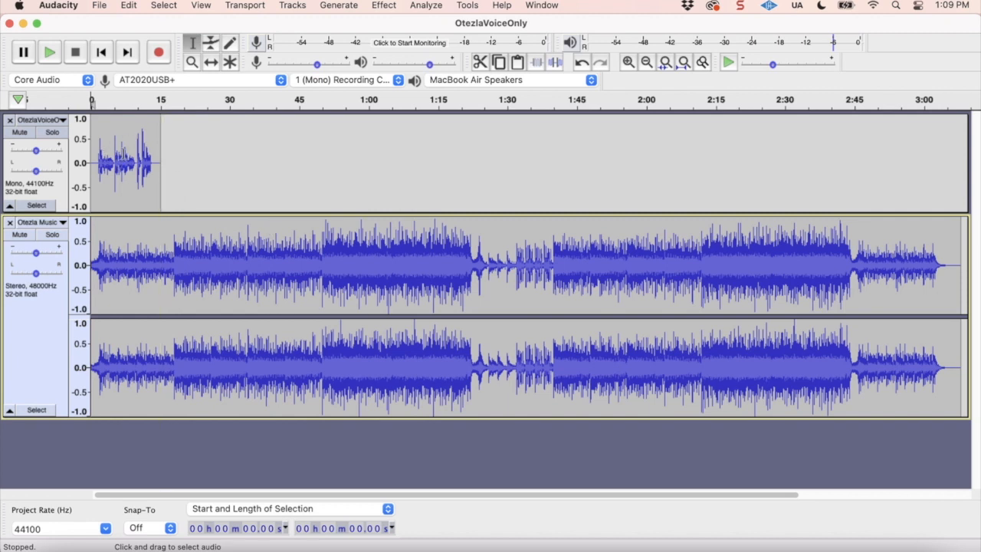
mouse_move(392, 257)
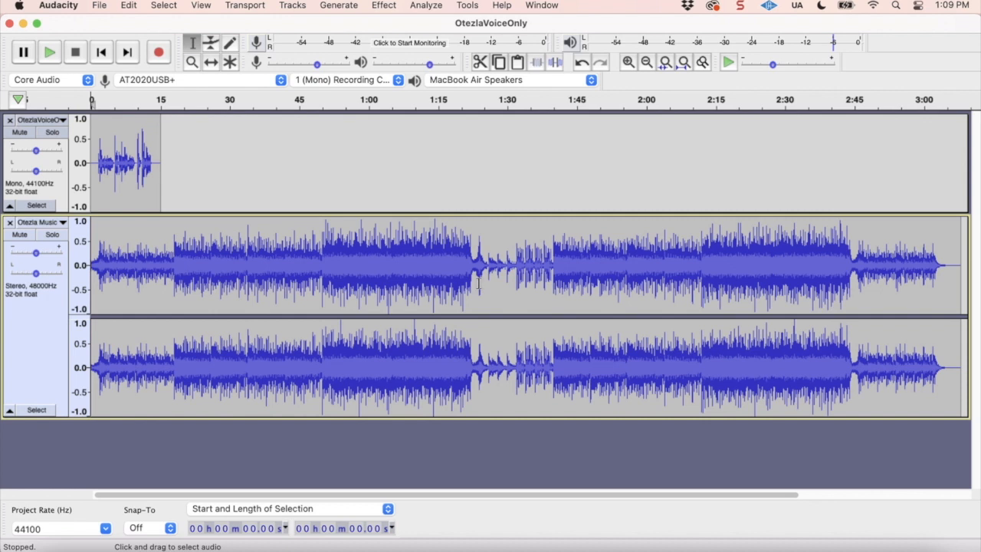
mouse_move(290, 266)
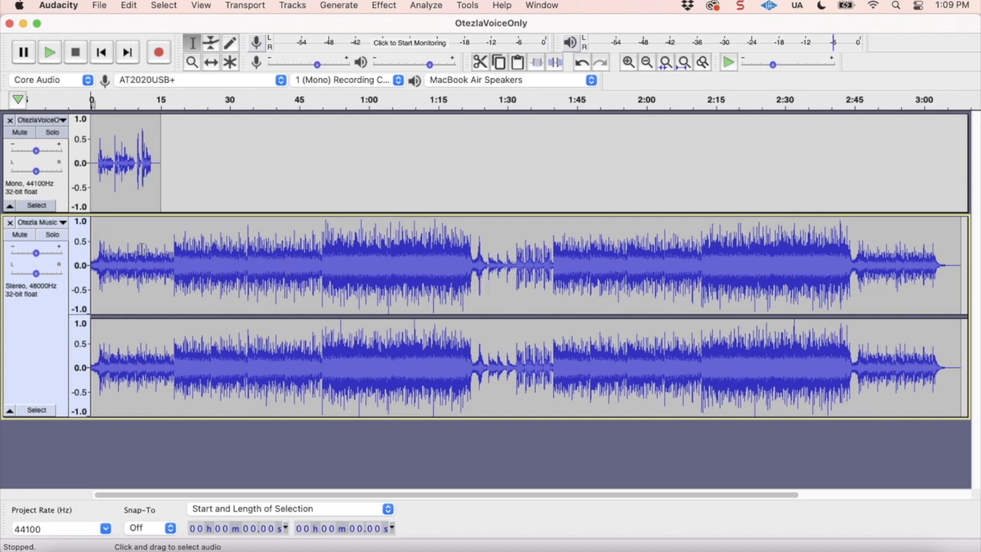
Mute the voice track and select the whole Otezla Music track to its 3:08 end.
left_click(18, 131)
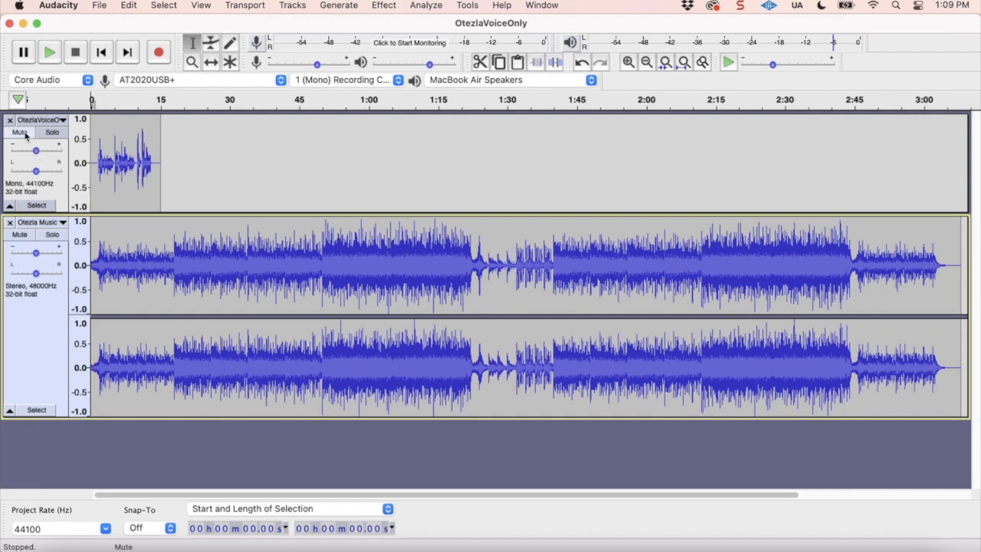
left_click(20, 131)
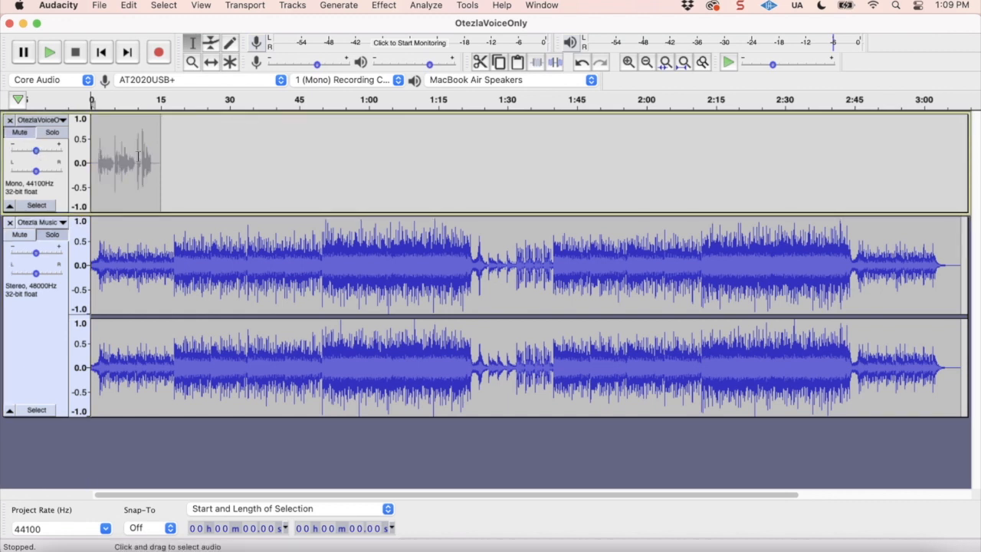
left_click(52, 233)
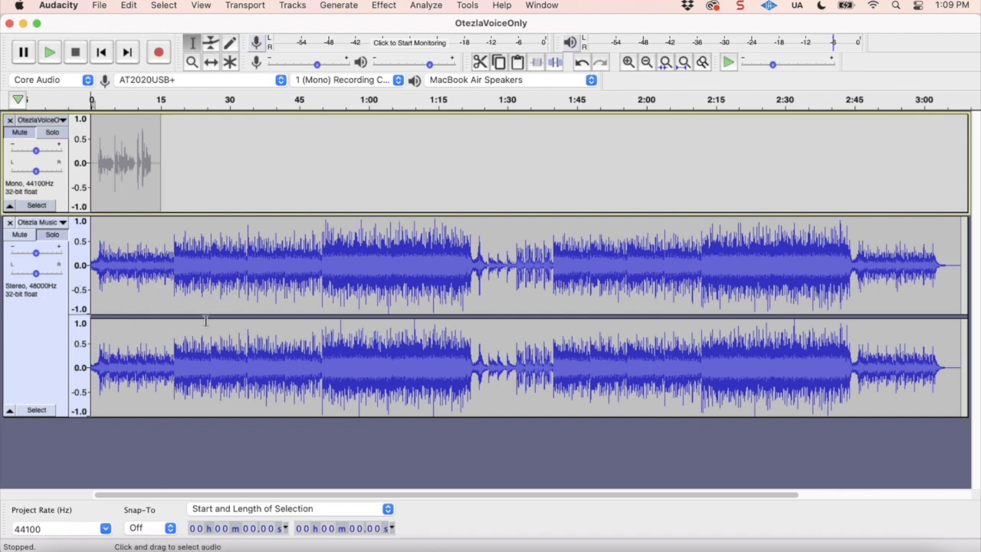
left_click(52, 233)
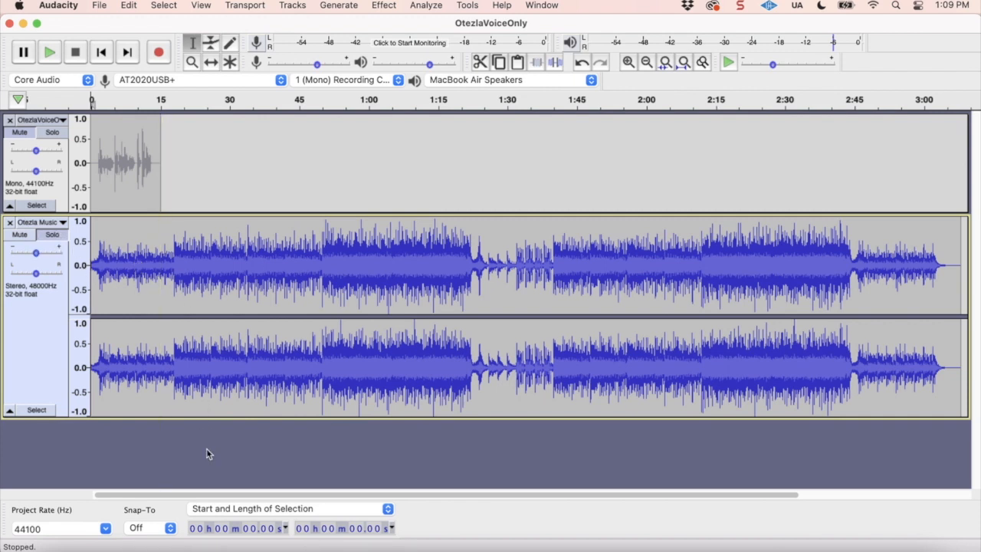
mouse_move(218, 445)
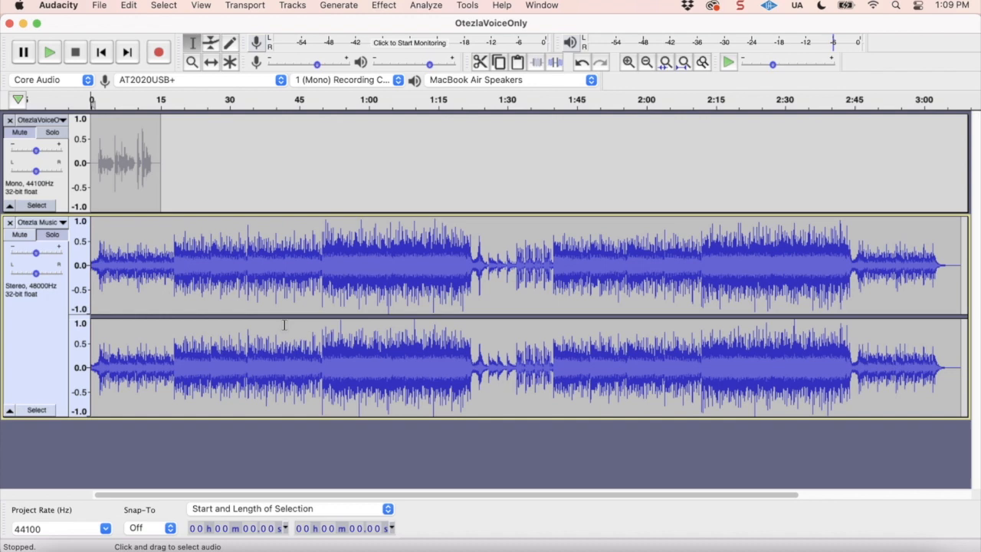
mouse_move(47, 345)
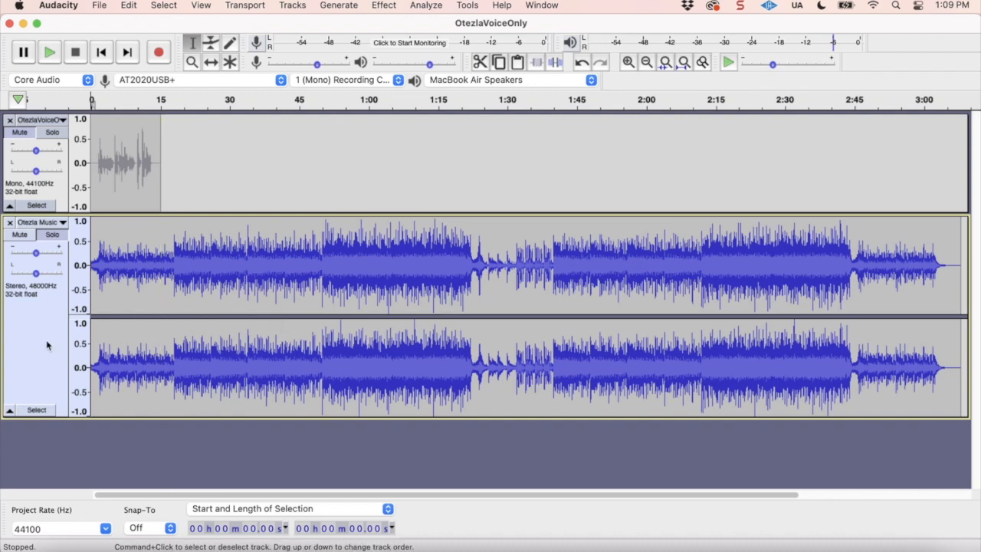
mouse_move(47, 345)
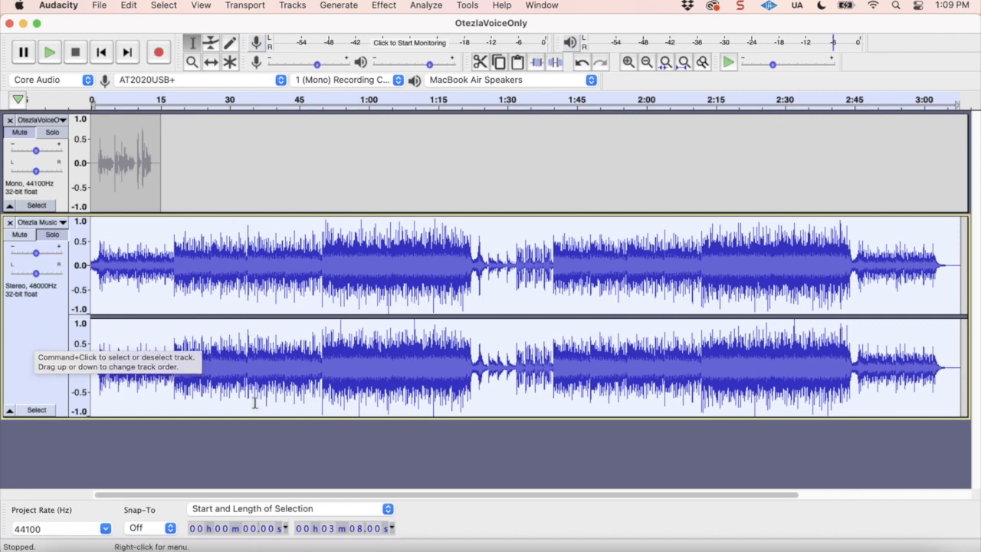
mouse_move(498, 460)
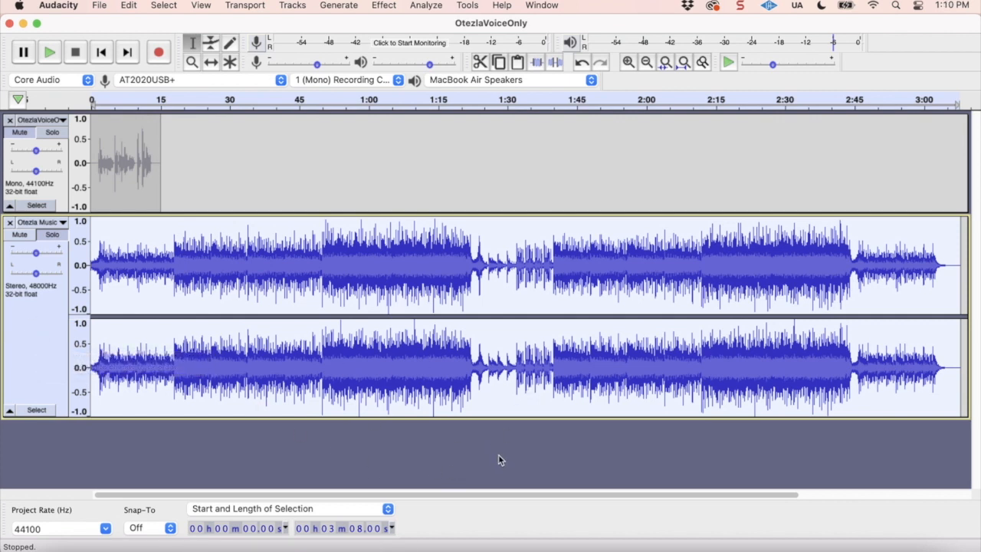
mouse_move(496, 471)
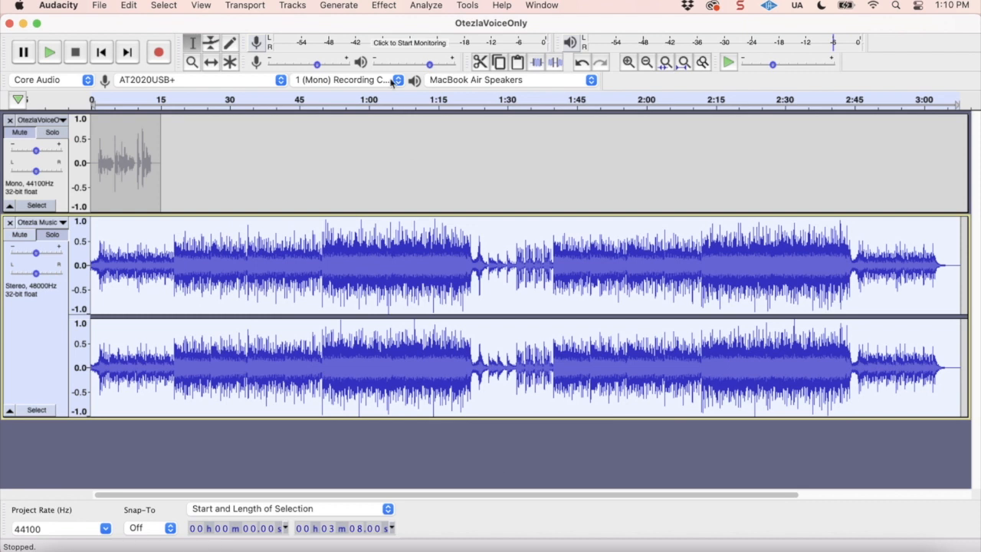
Normalize the music track to a -3.0 dB peak with DC offset removal.
left_click(383, 6)
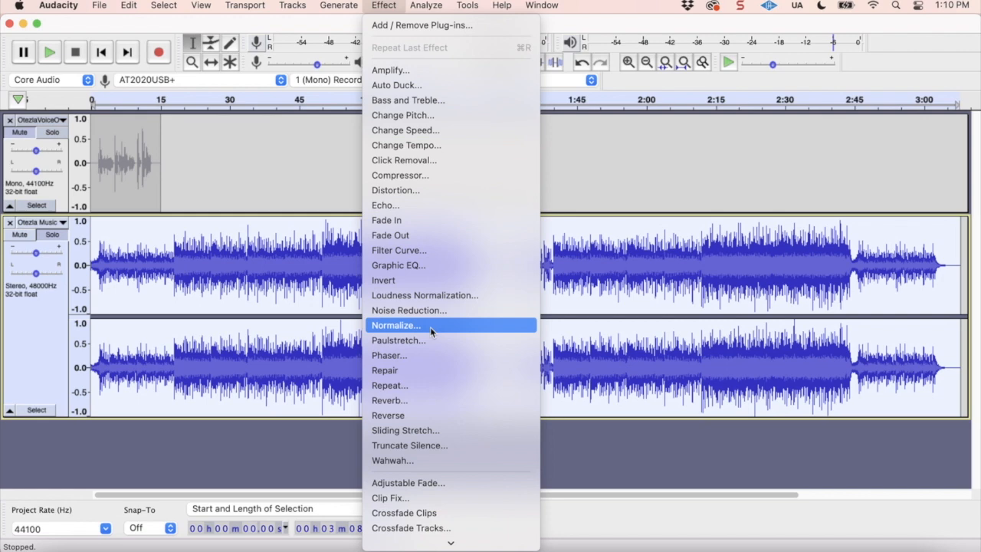
left_click(395, 325)
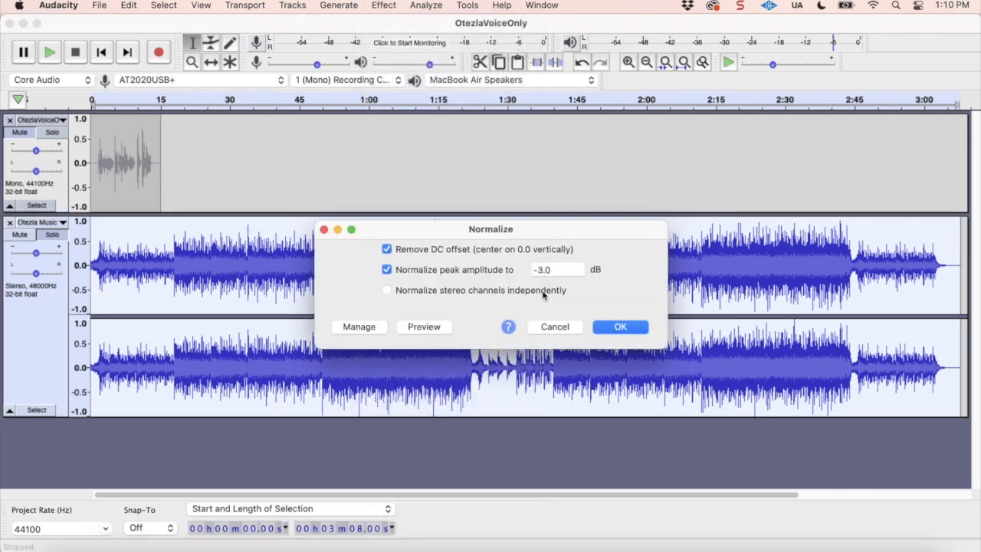
mouse_move(576, 292)
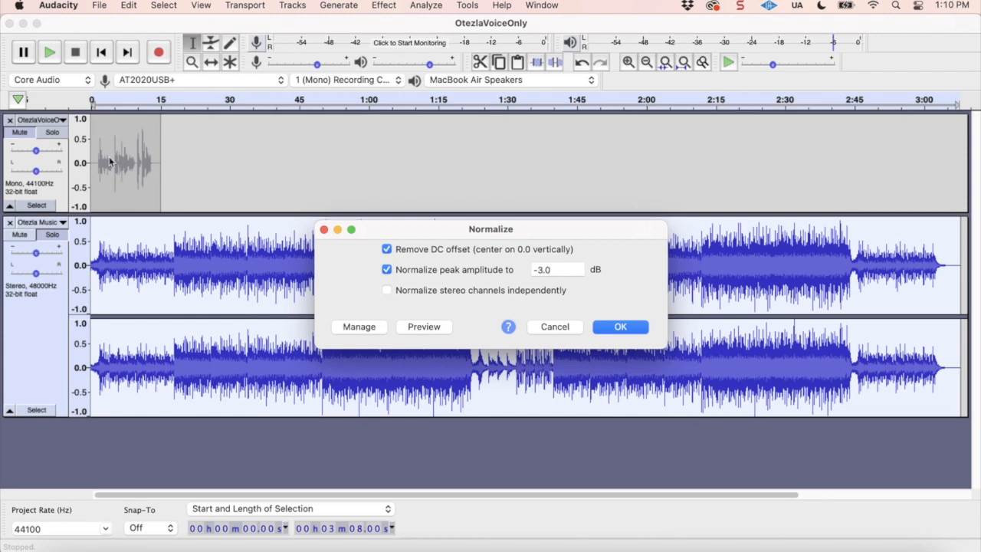
mouse_move(156, 187)
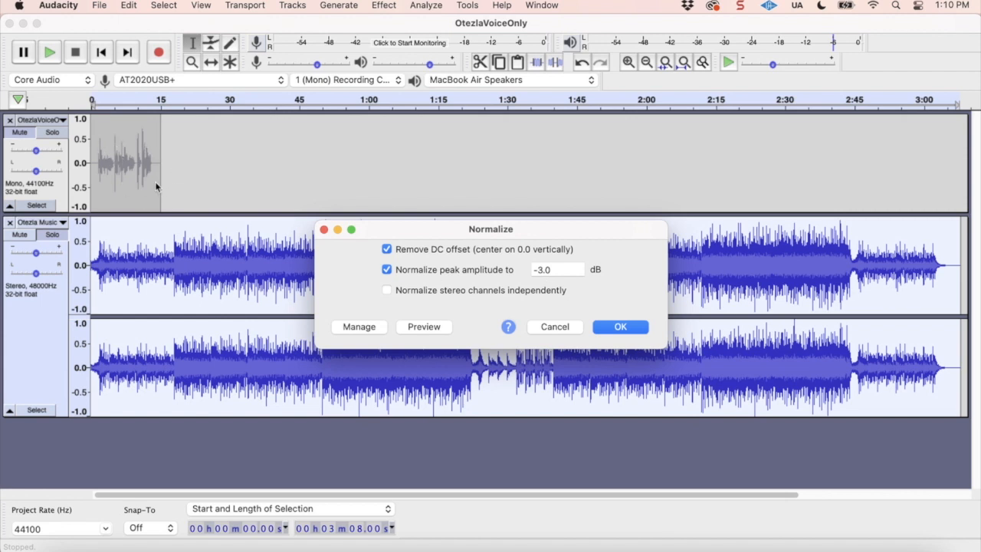
mouse_move(346, 254)
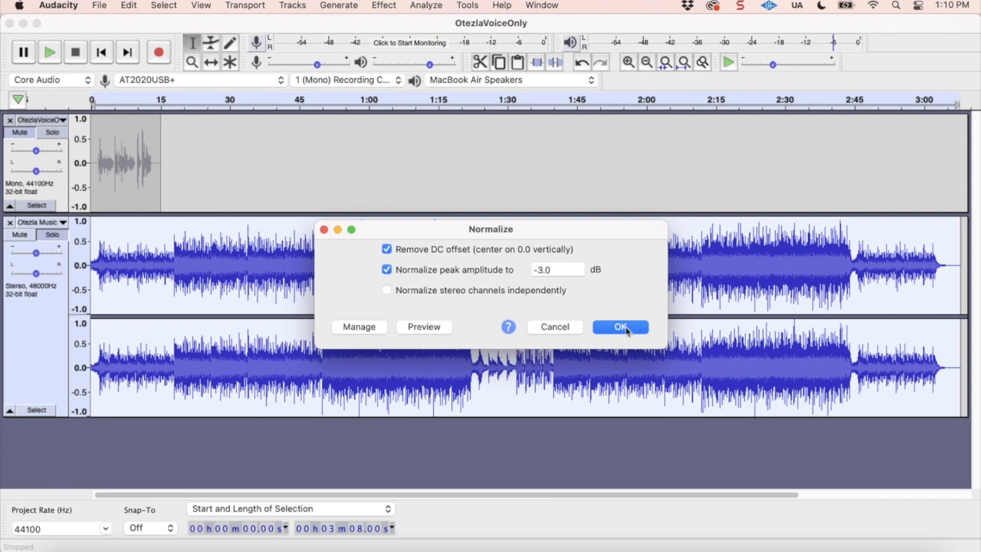
left_click(619, 326)
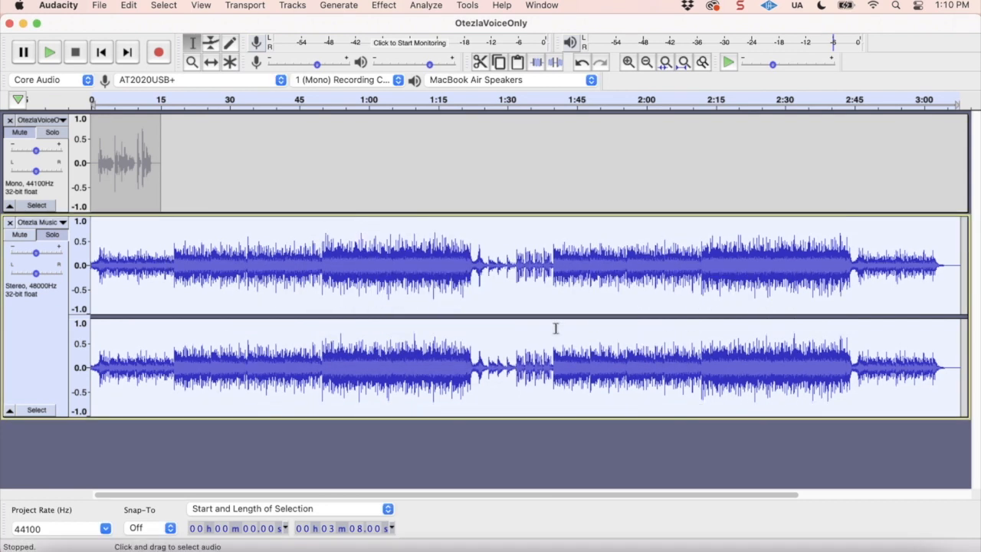
mouse_move(457, 268)
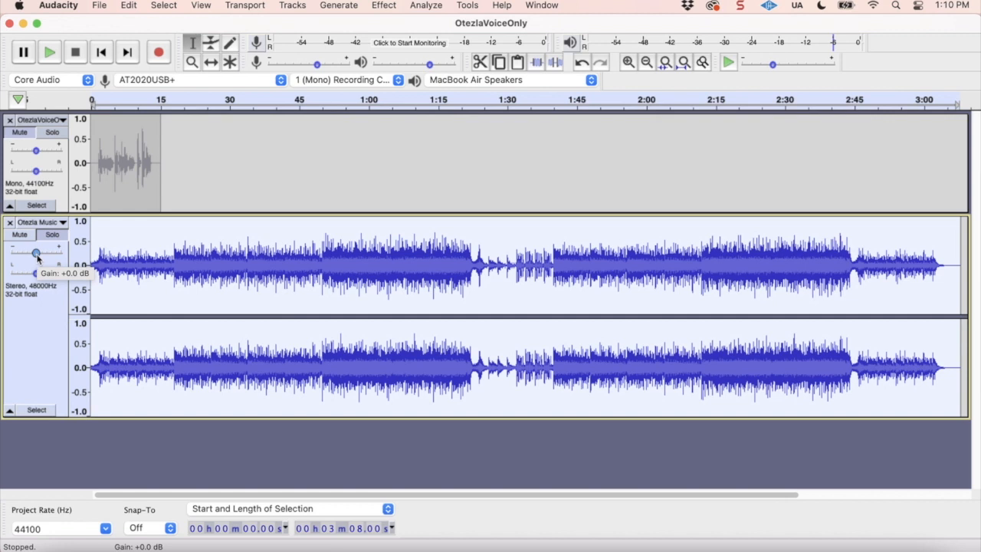
Lower the music track's Gain slider to about -13 dB so it sits under the voice.
left_click_drag(37, 255, 29, 255)
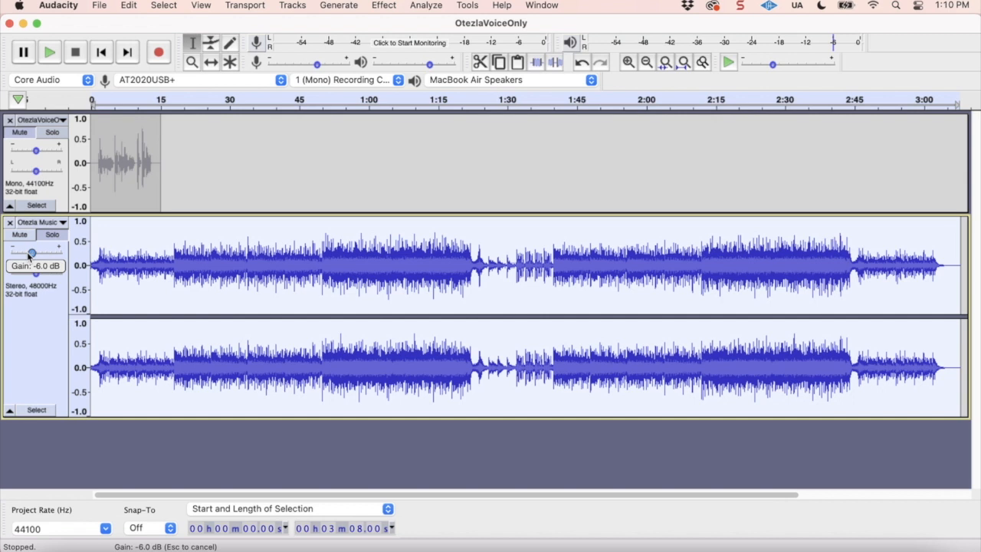
left_click_drag(37, 251, 24, 252)
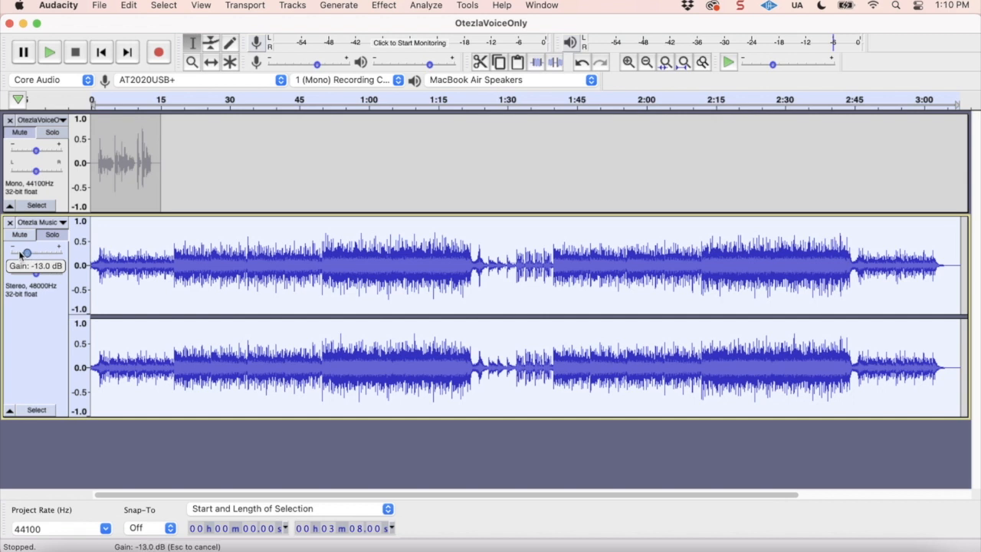
left_click_drag(28, 253, 16, 253)
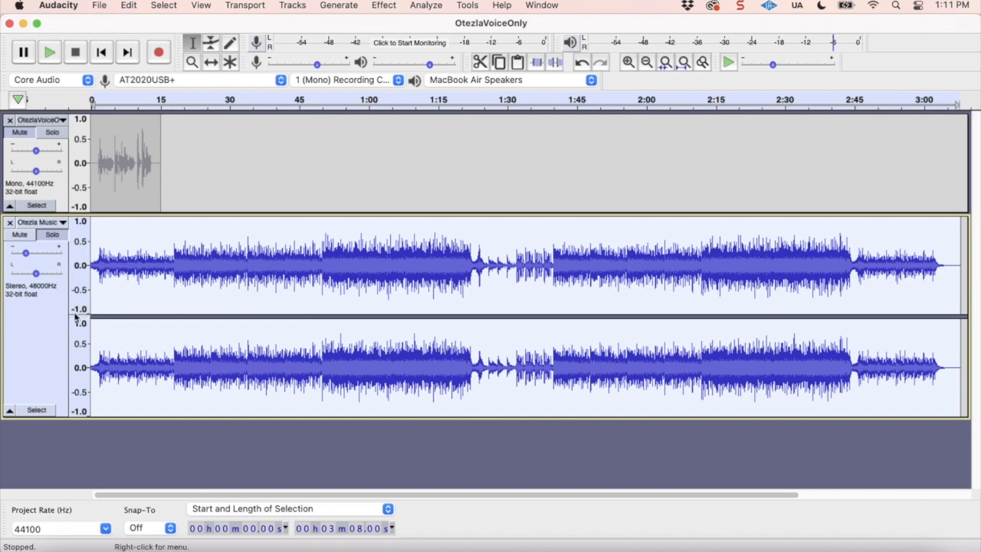
Clear the selection and zoom in until the first 12 seconds fill the view.
left_click(18, 132)
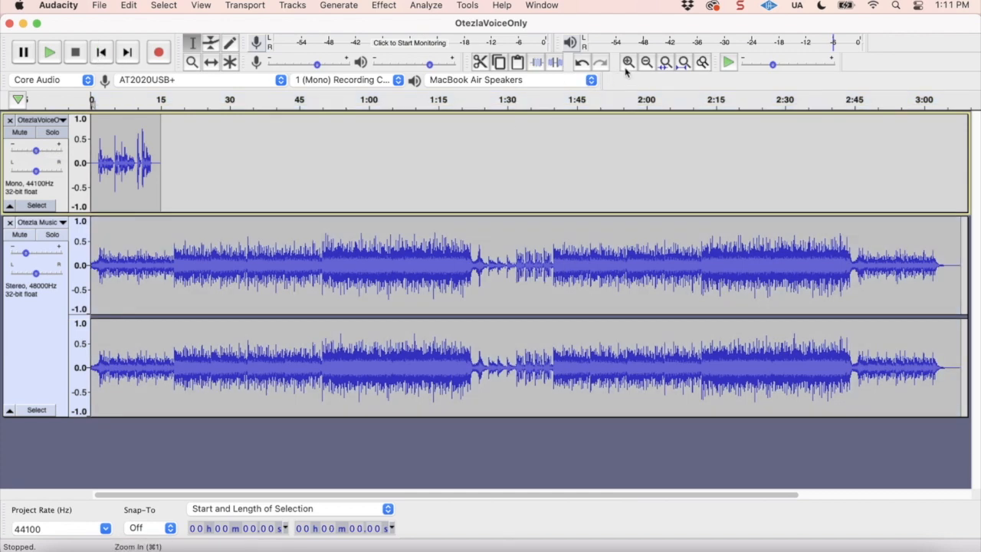
left_click(629, 62)
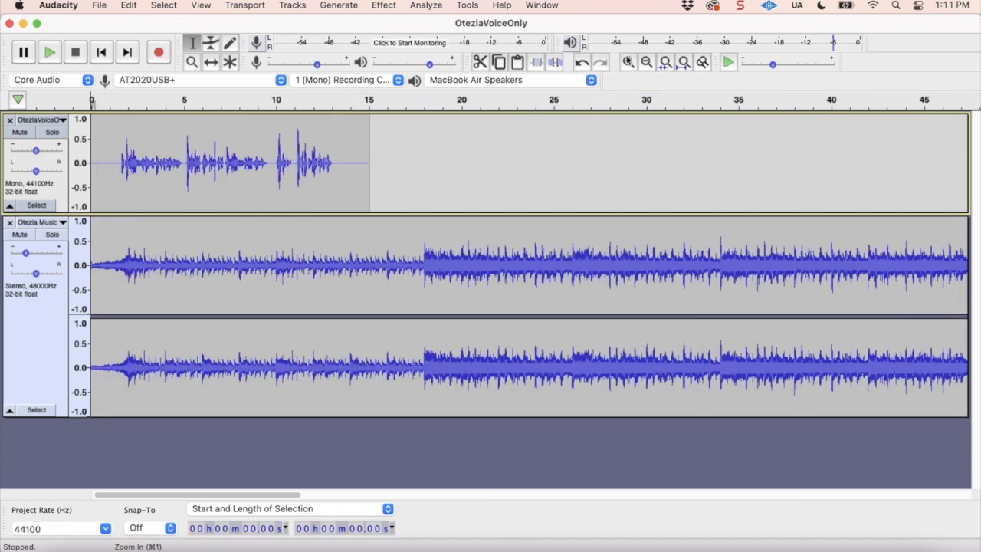
left_click(647, 61)
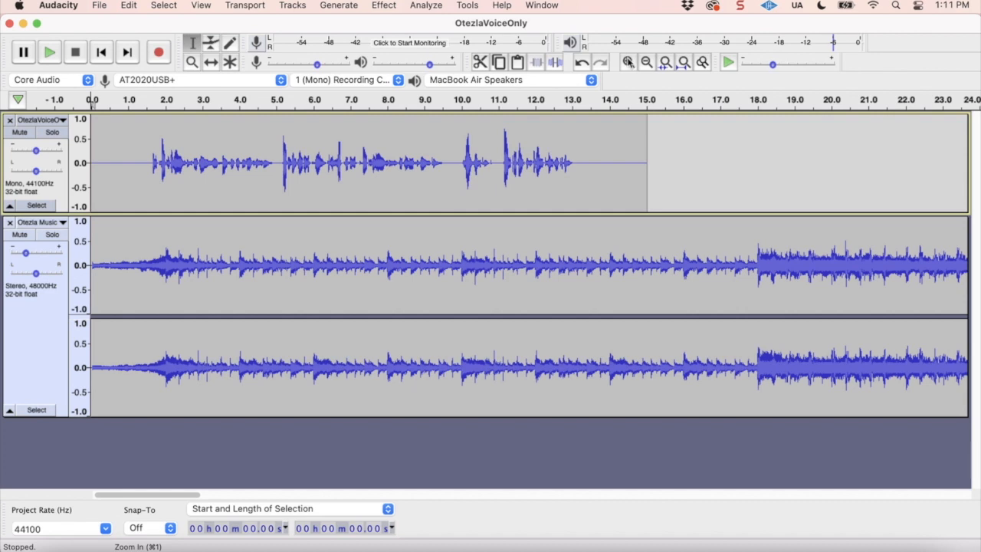
left_click(628, 61)
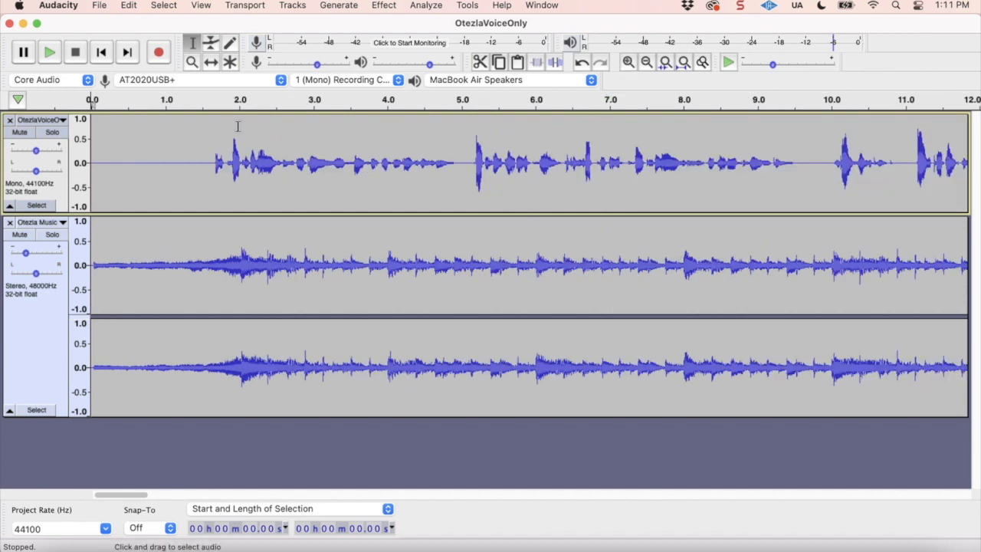
mouse_move(101, 250)
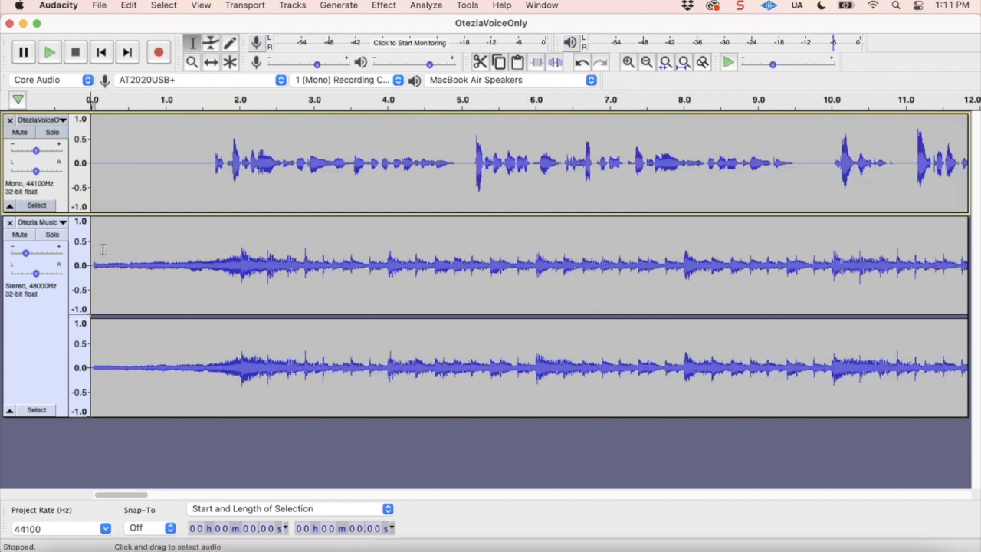
mouse_move(158, 242)
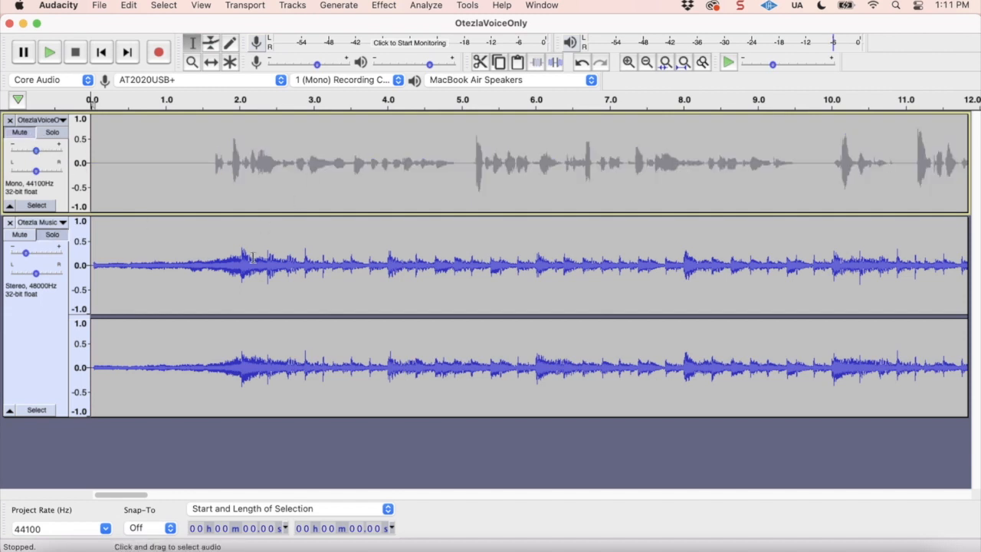
mouse_move(101, 249)
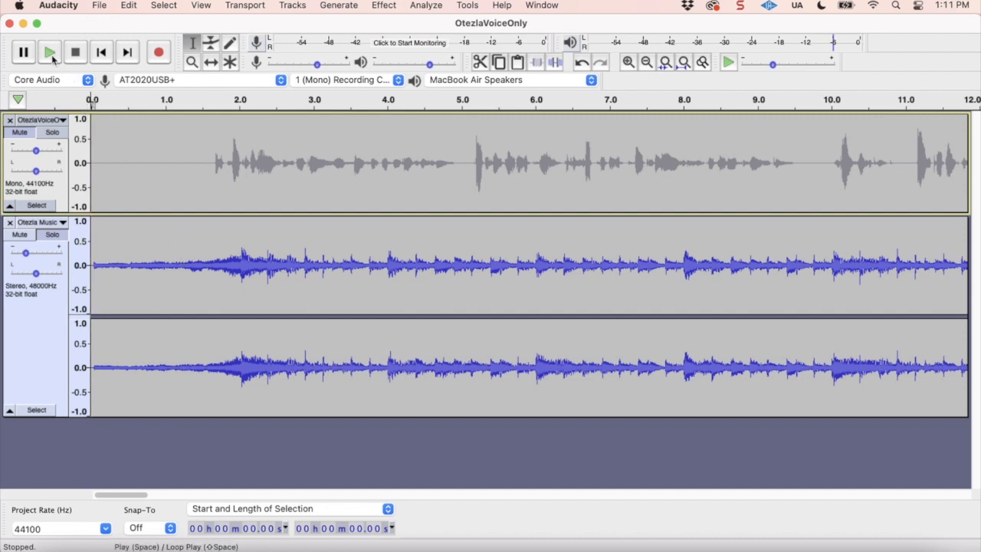
Play the soloed music track's opening seconds alone twice, stopping each time.
left_click(49, 52)
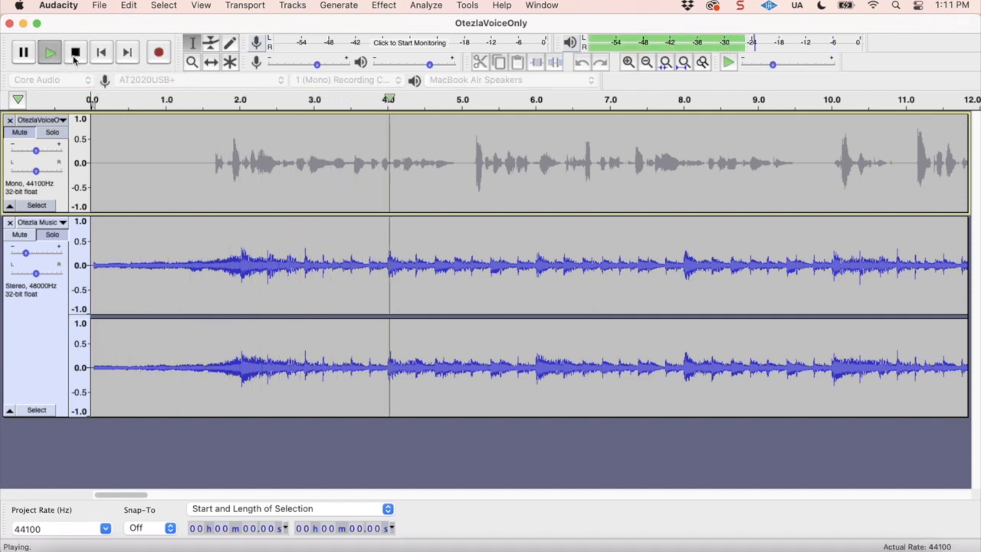
left_click(75, 52)
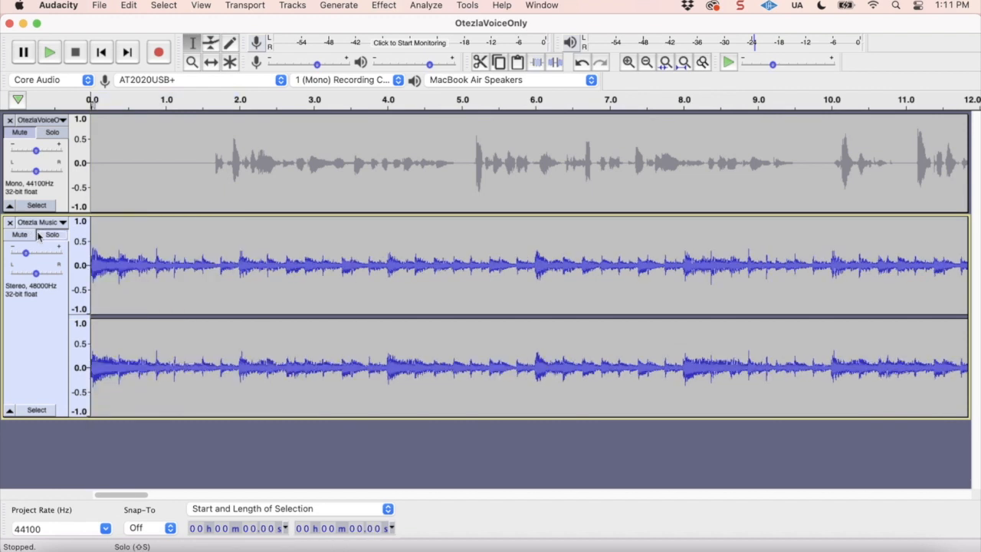
mouse_move(50, 53)
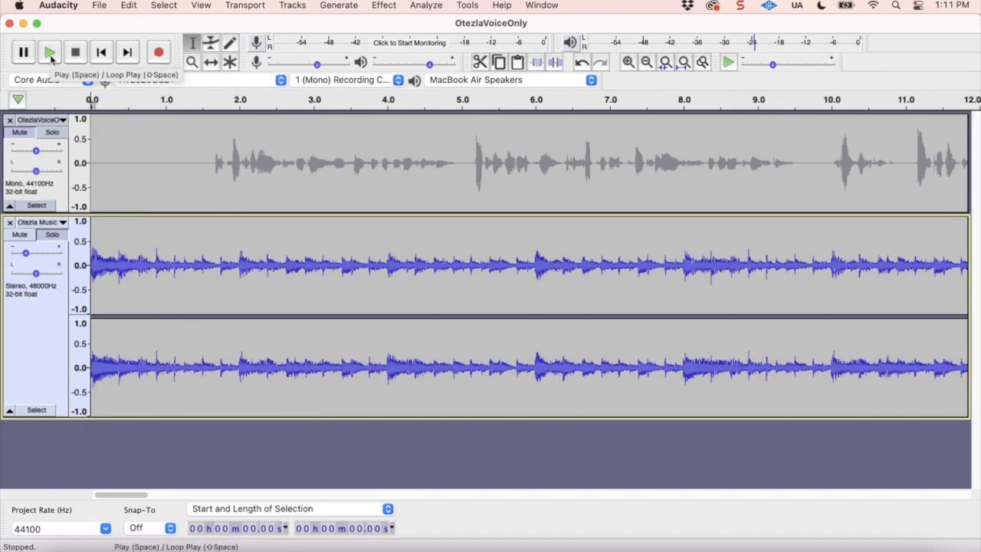
left_click(49, 52)
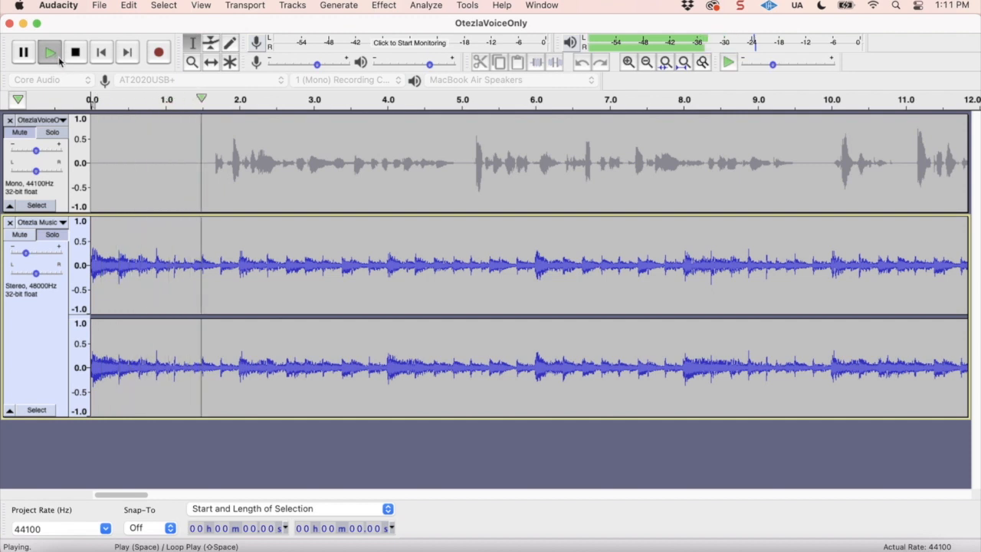
left_click(75, 52)
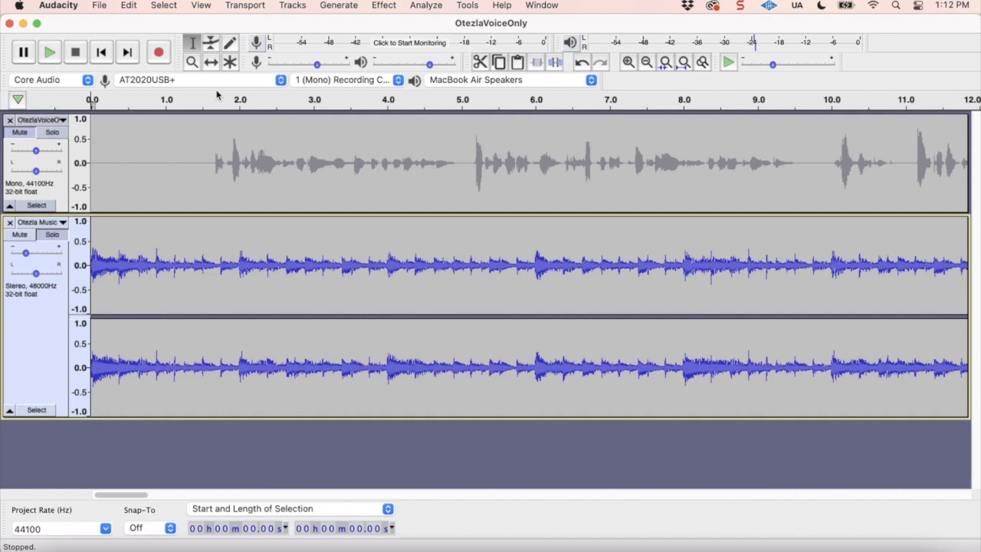
mouse_move(298, 193)
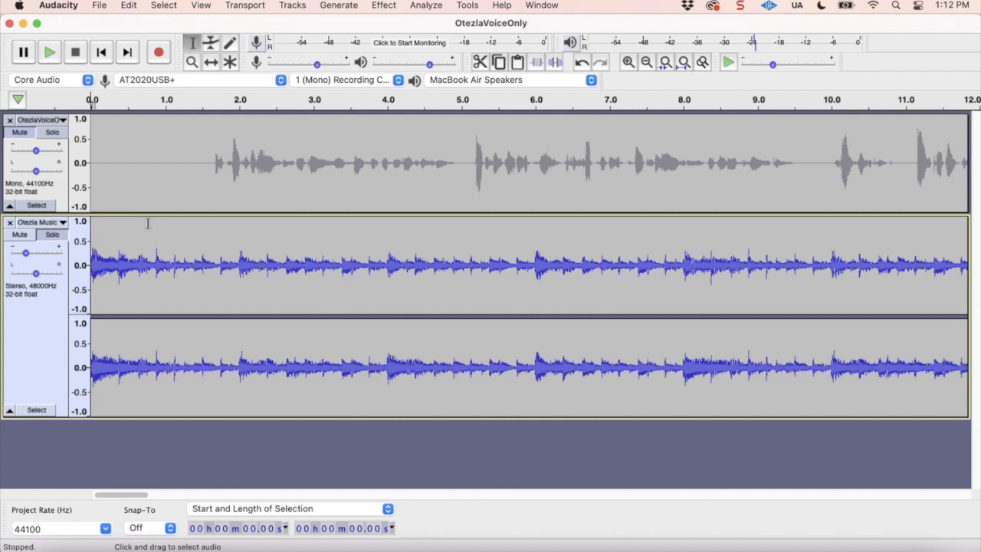
mouse_move(146, 221)
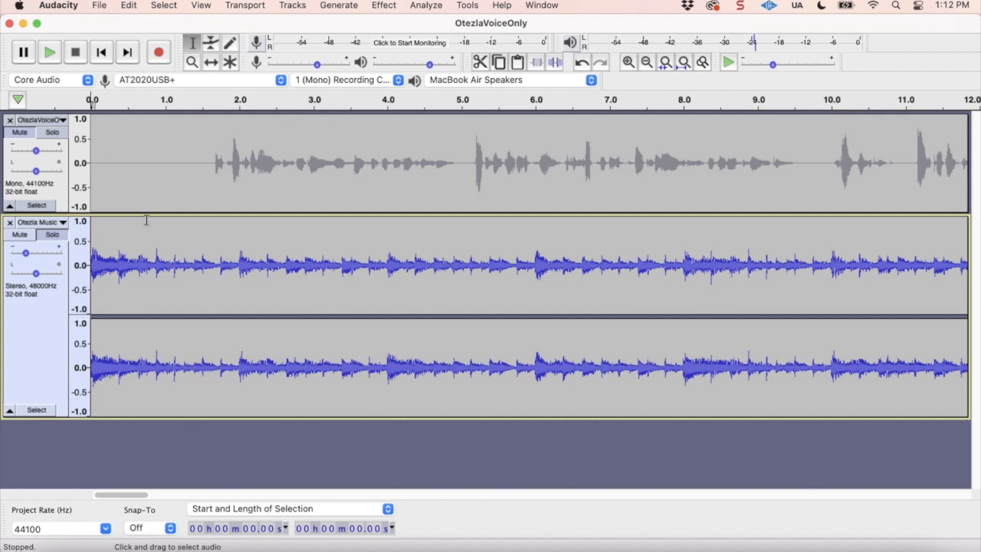
mouse_move(181, 166)
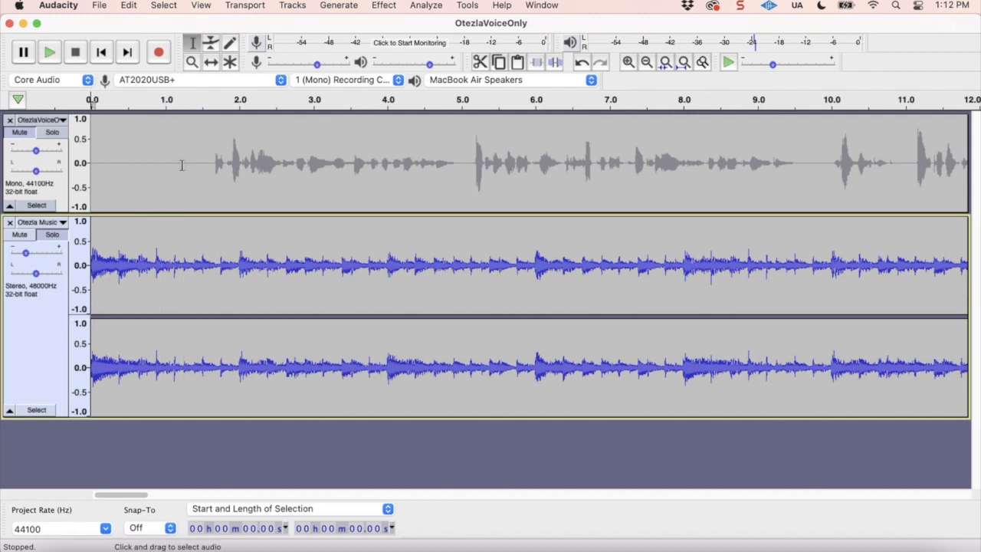
Unsolo the music and unmute the voice, then play both tracks together from the start.
left_click(18, 132)
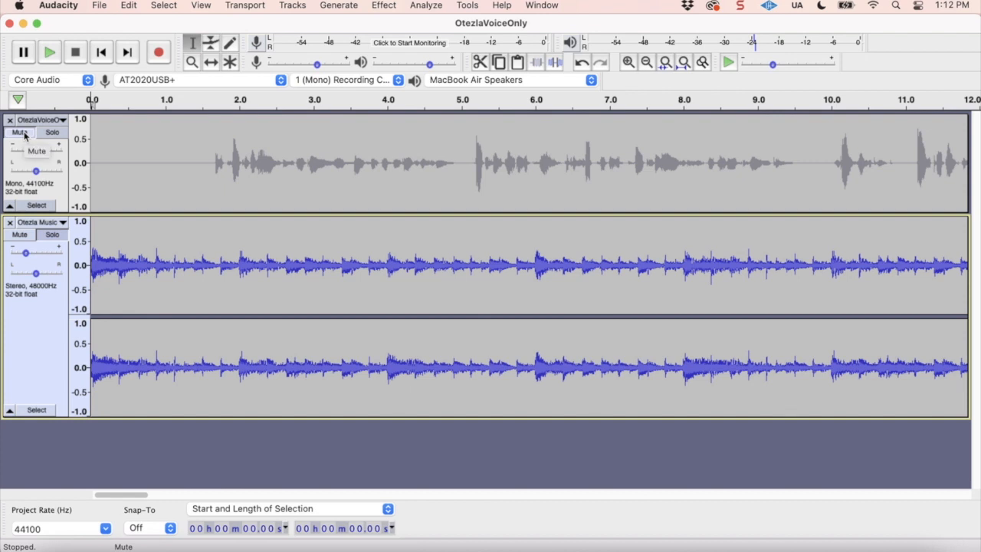
left_click(18, 132)
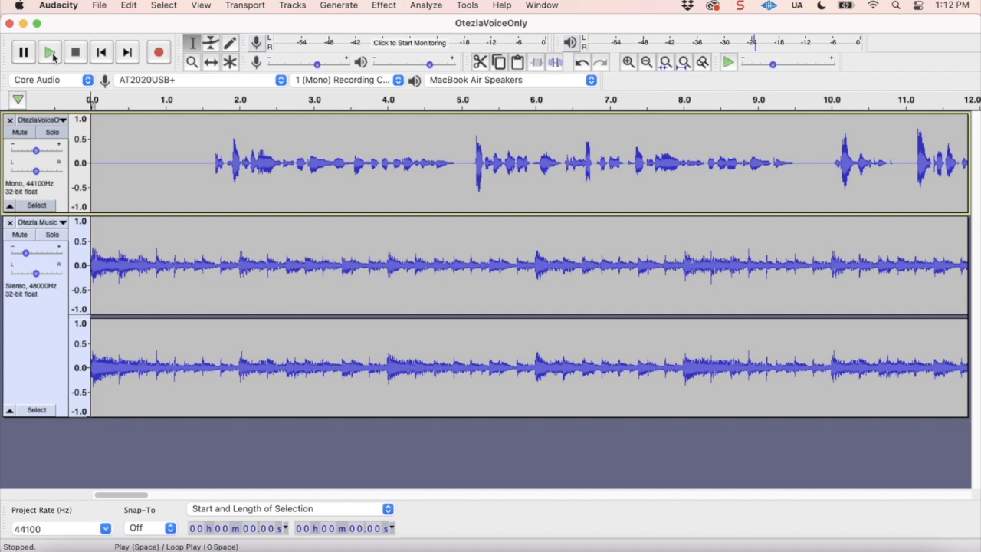
left_click(49, 52)
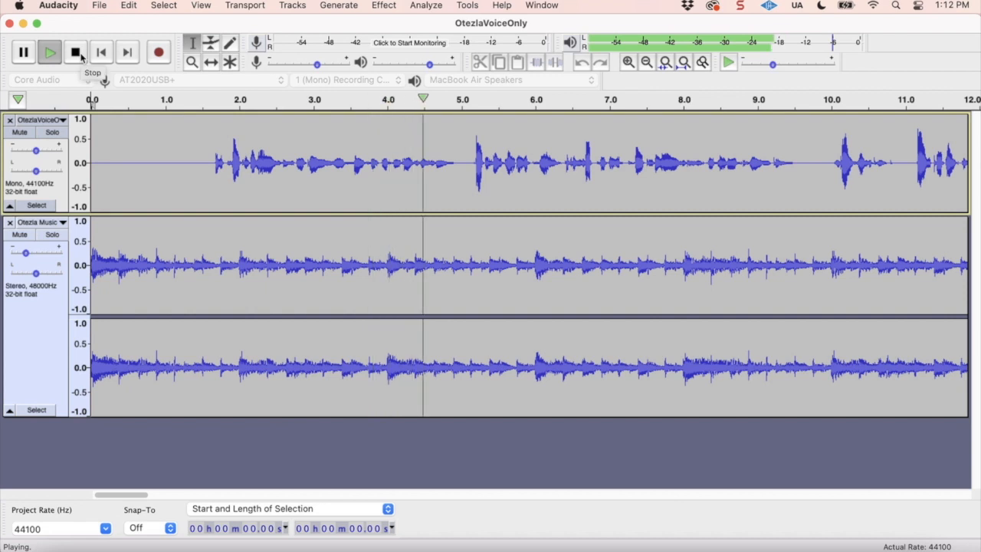
left_click(75, 52)
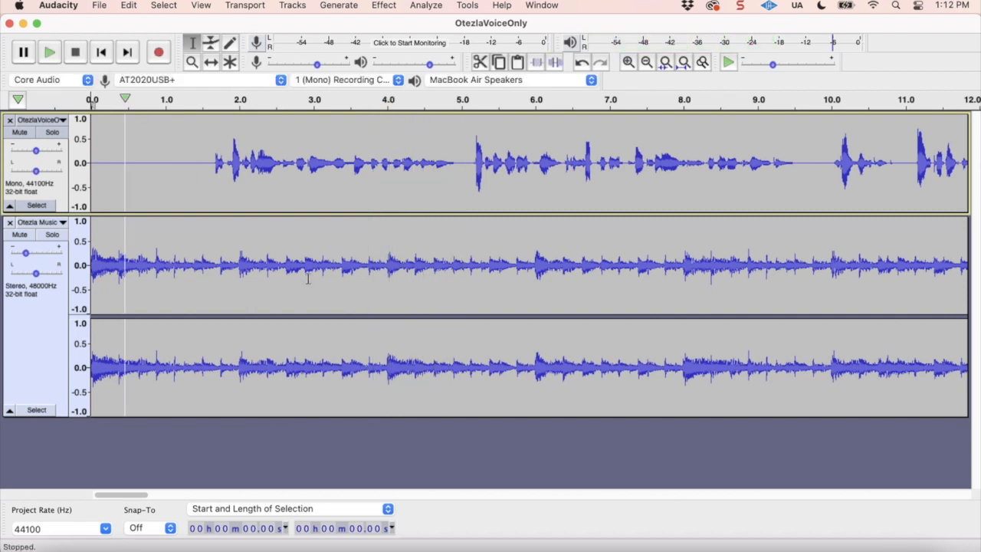
Shift the voice clip left so speech starts near 0.5 s and replay the mix twice.
left_click_drag(153, 495, 121, 495)
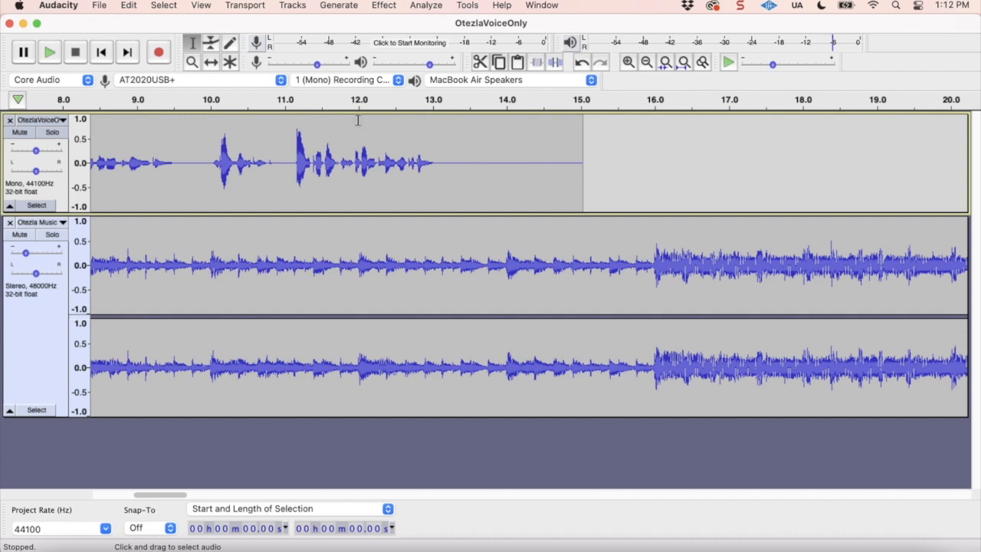
mouse_move(432, 143)
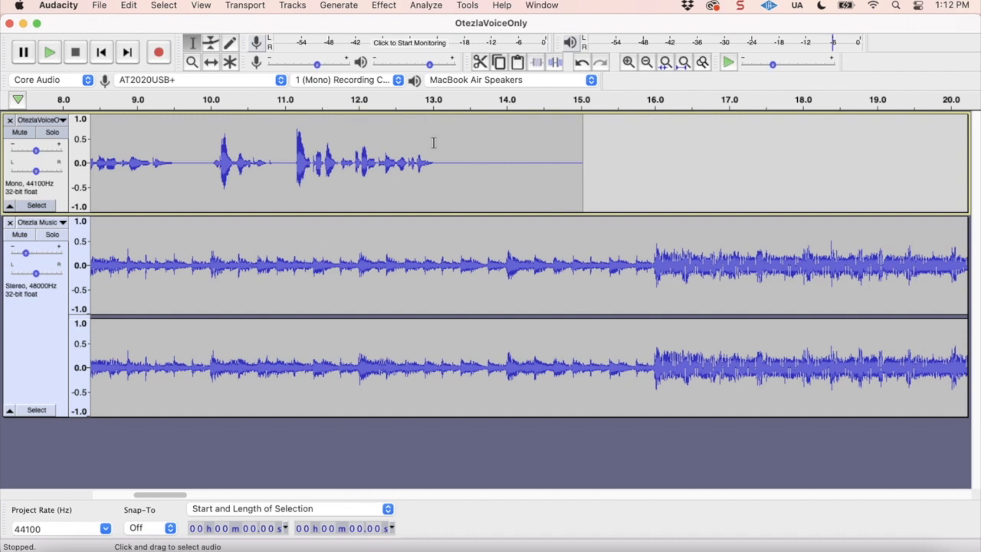
mouse_move(533, 147)
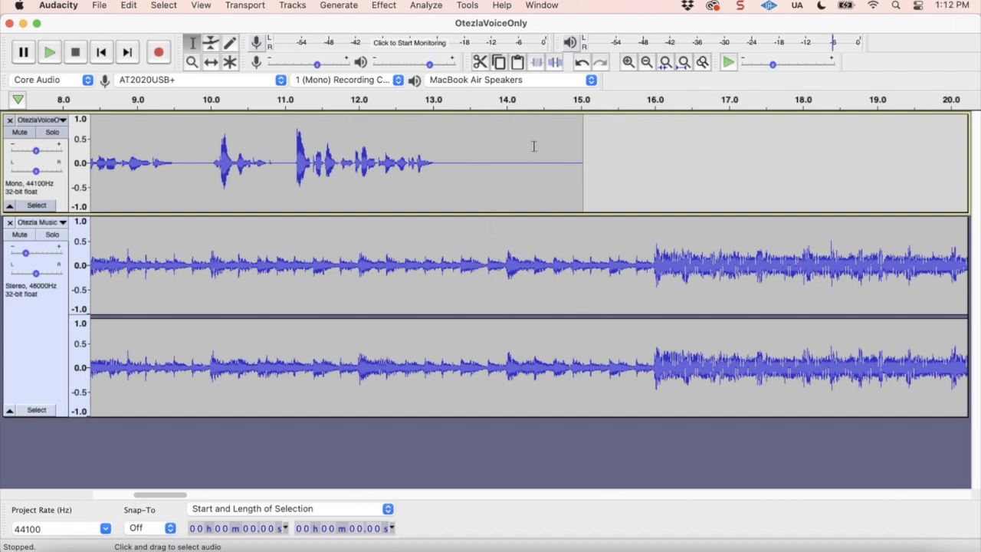
mouse_move(239, 126)
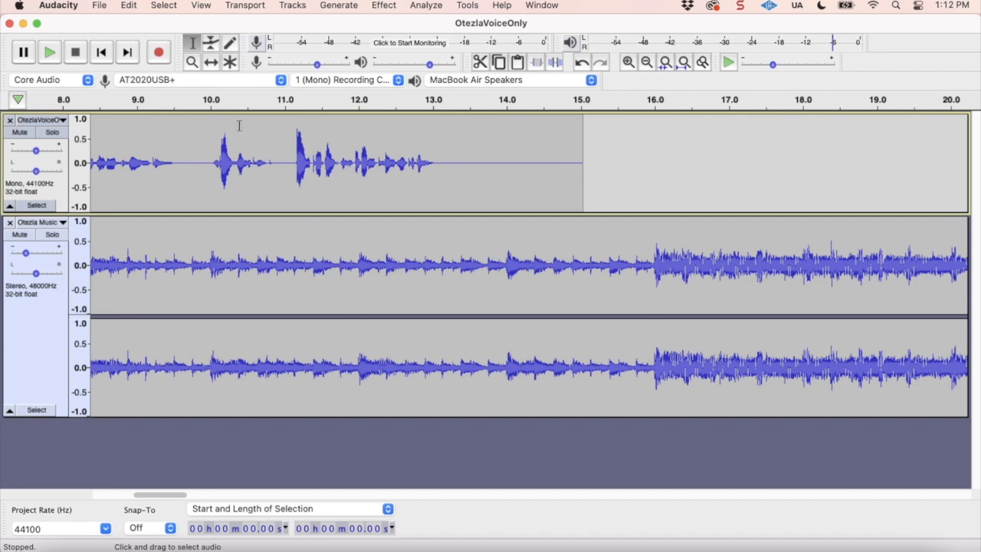
left_click(102, 53)
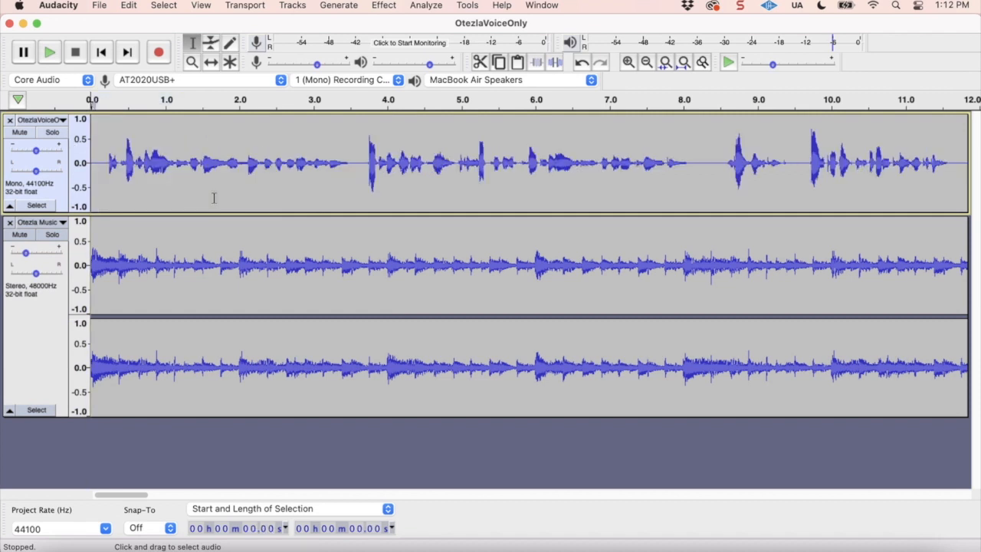
left_click(49, 52)
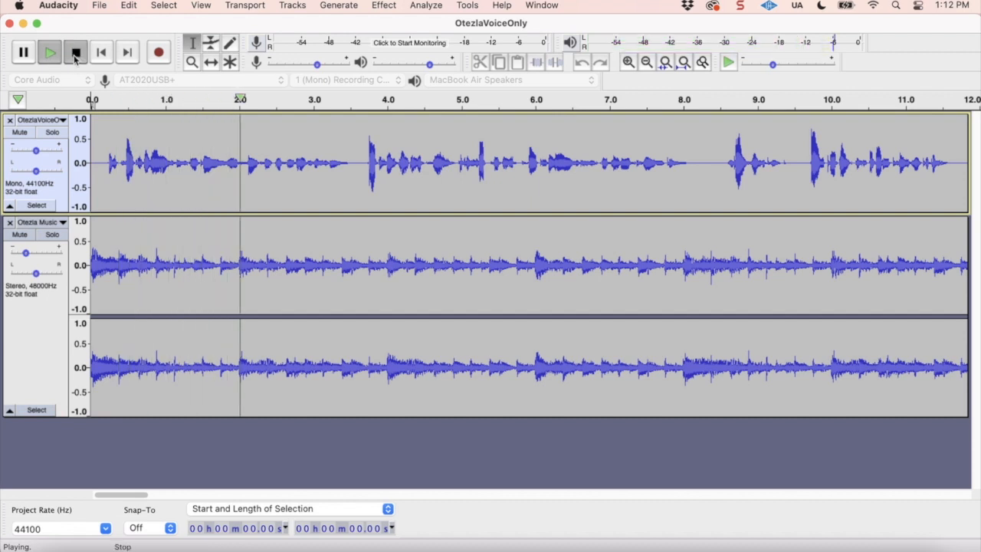
left_click(128, 6)
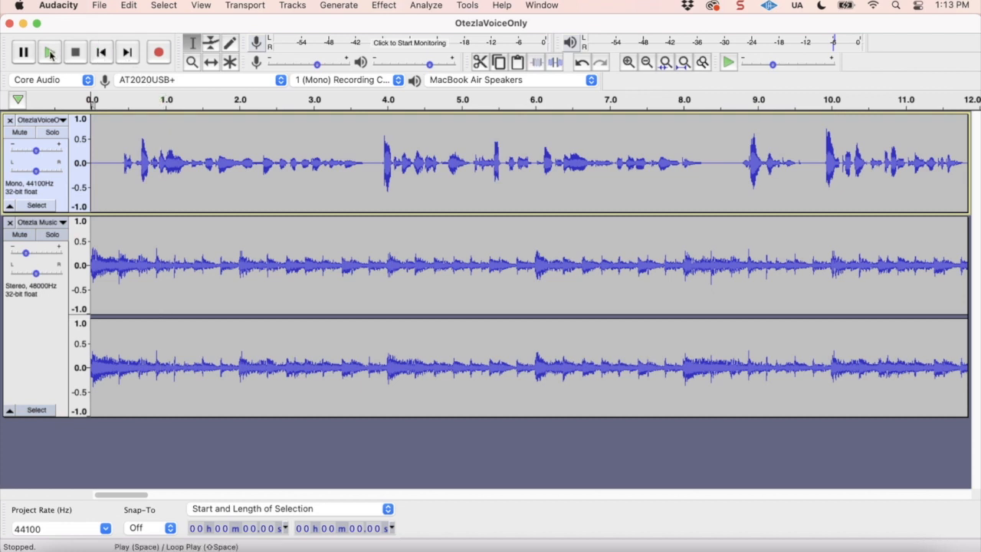
left_click(49, 52)
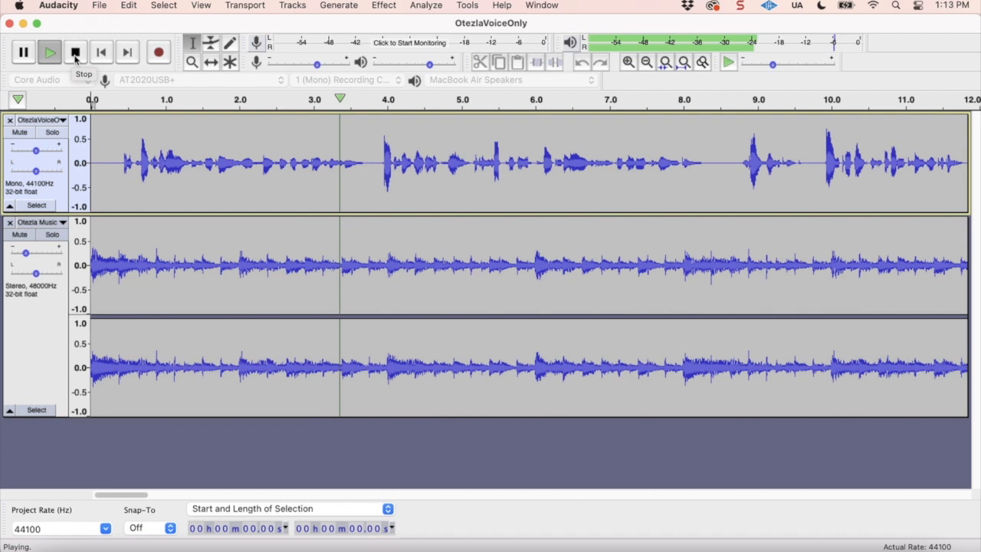
left_click(75, 52)
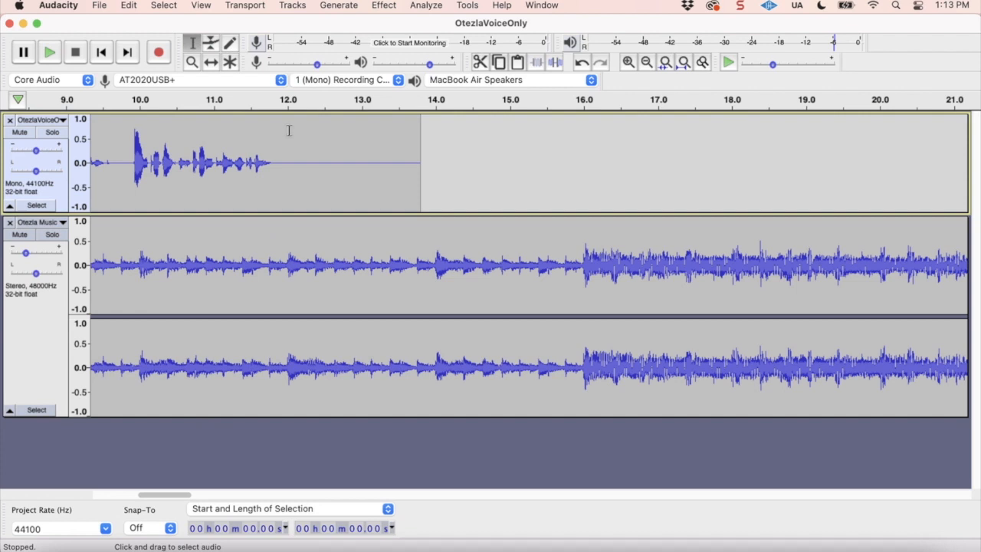
Select the music from 12.0 s to its end and delete it so both tracks finish together.
left_click_drag(288, 161, 315, 161)
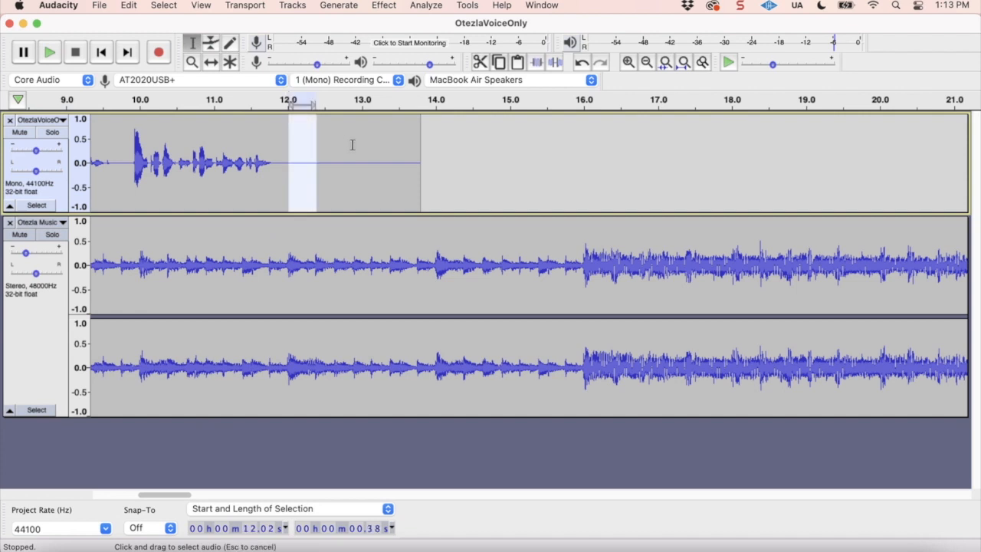
left_click_drag(301, 161, 420, 161)
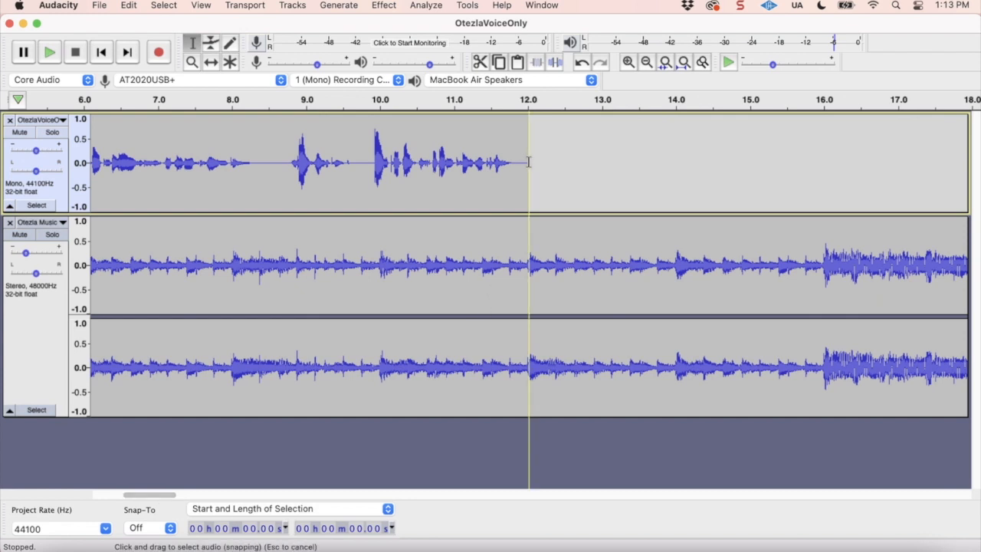
mouse_move(527, 242)
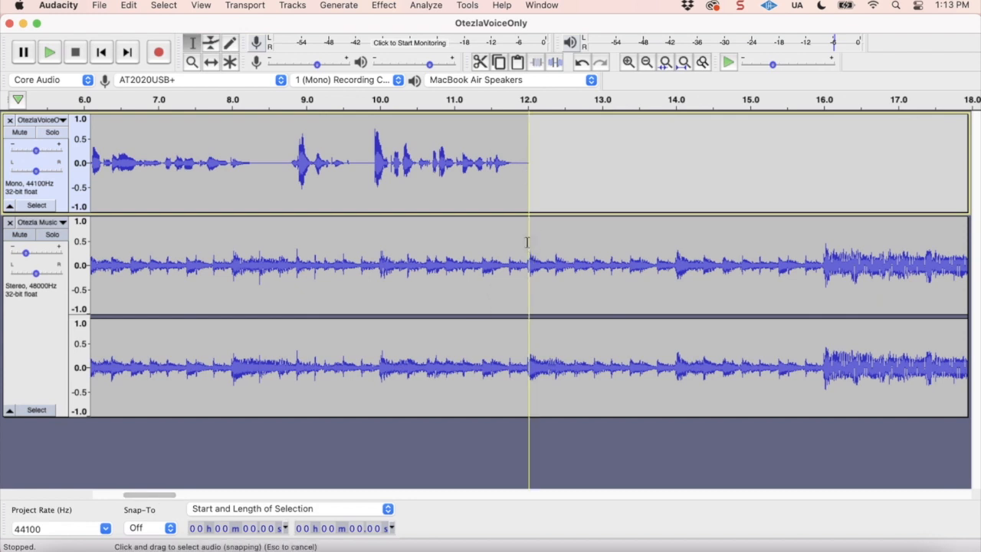
left_click(632, 331)
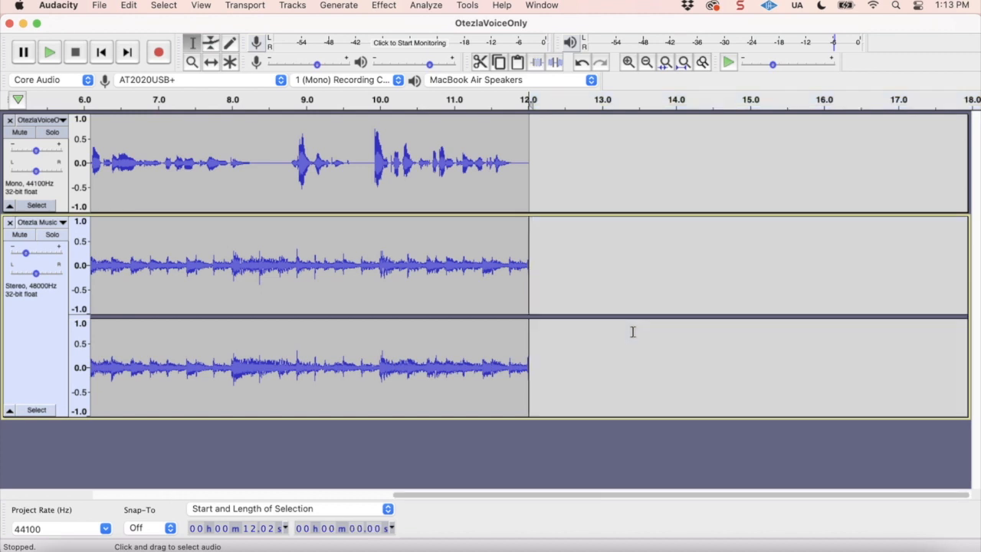
mouse_move(564, 322)
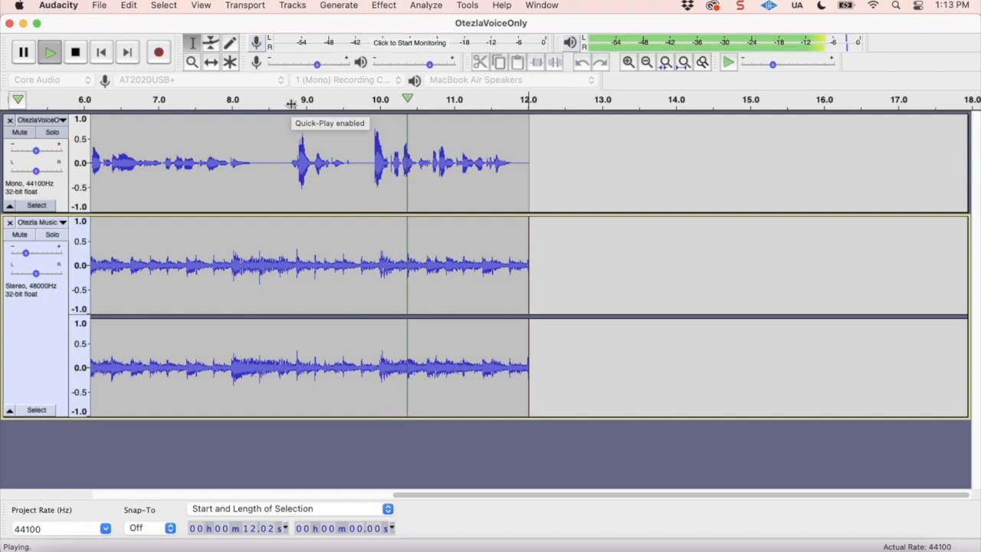
left_click(75, 52)
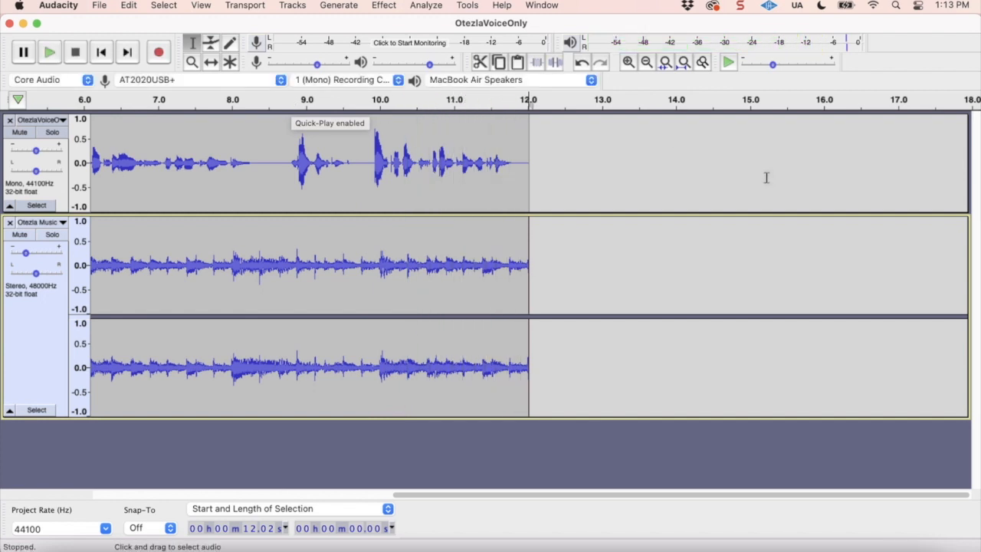
mouse_move(699, 255)
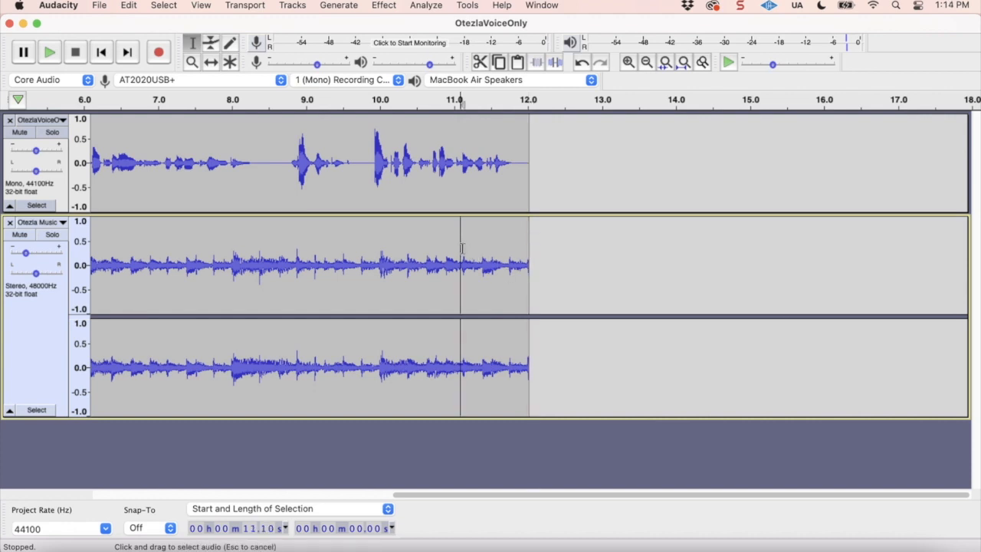
Select the last second of music before the 12-second mark and audition the faded ending.
left_click_drag(461, 264, 527, 264)
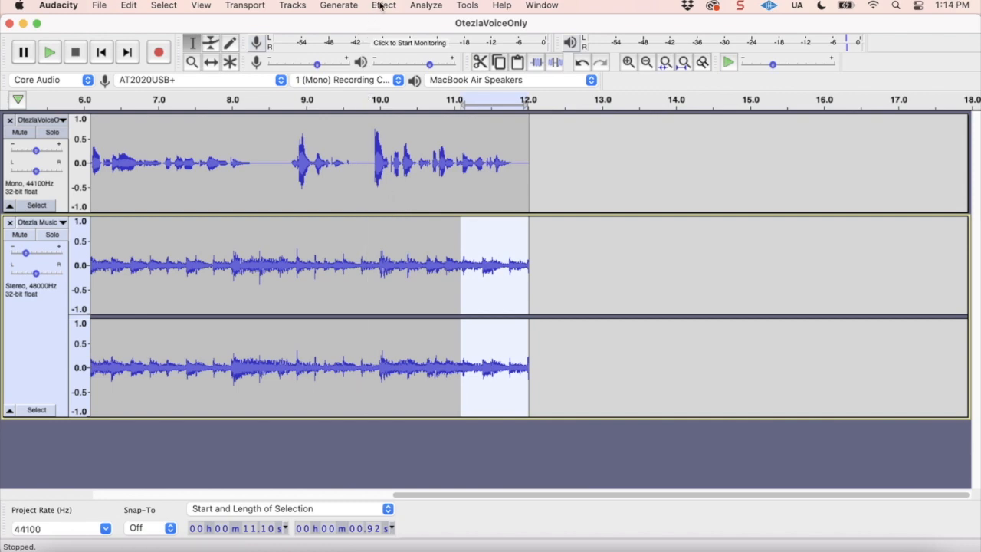
left_click(383, 7)
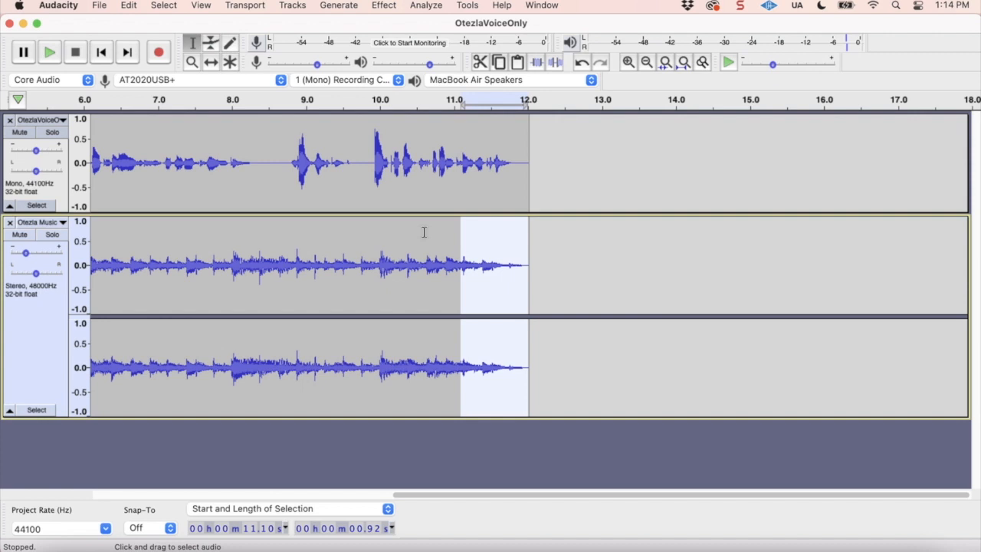
left_click(276, 101)
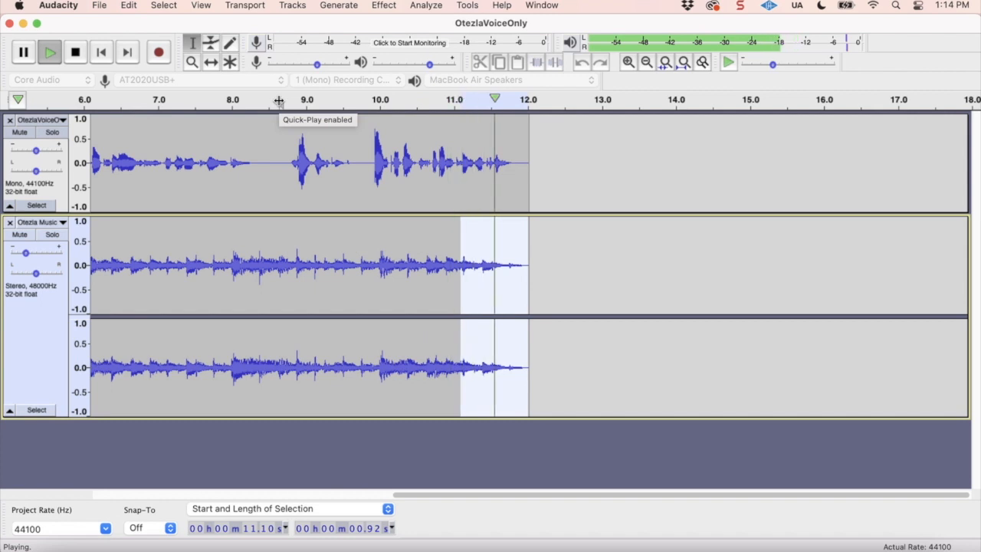
left_click(75, 53)
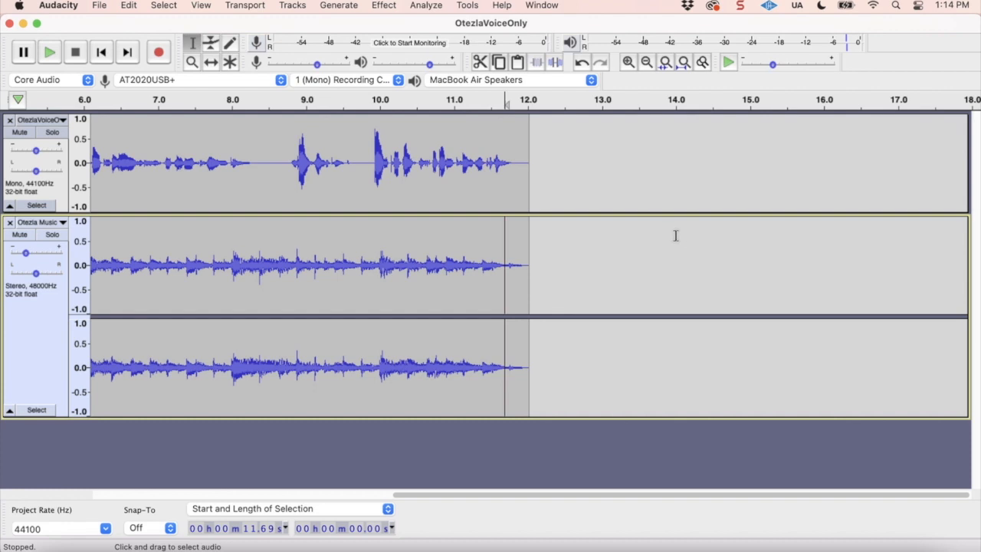
mouse_move(596, 262)
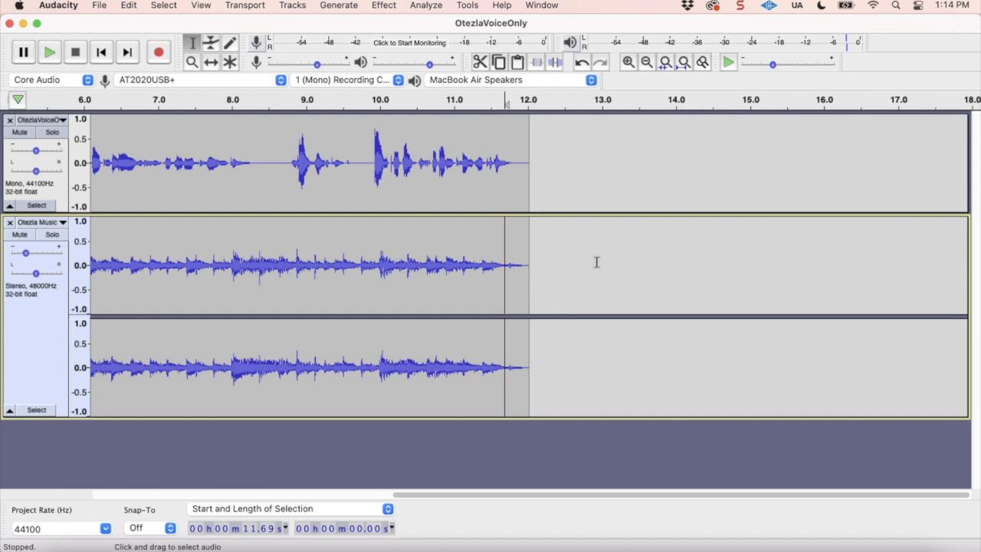
mouse_move(497, 250)
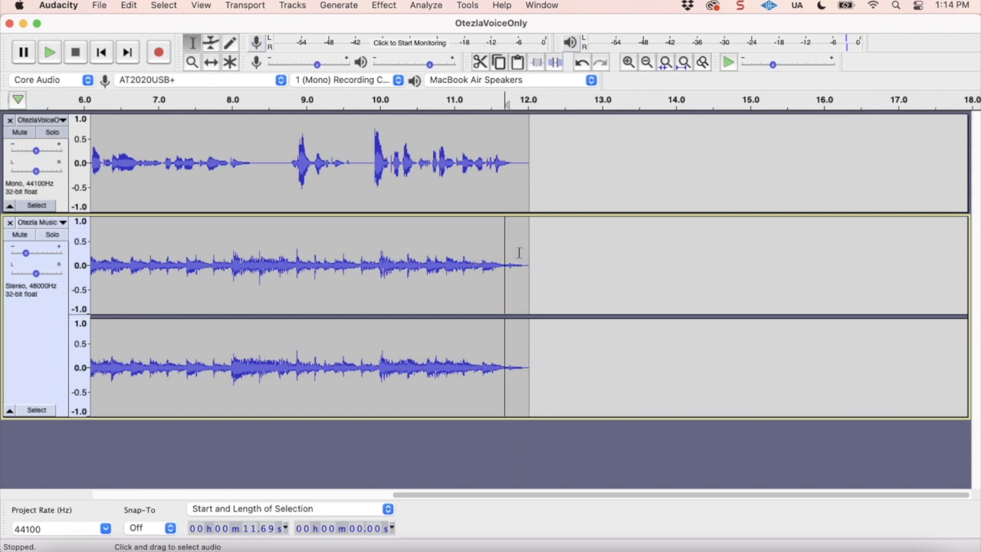
mouse_move(236, 138)
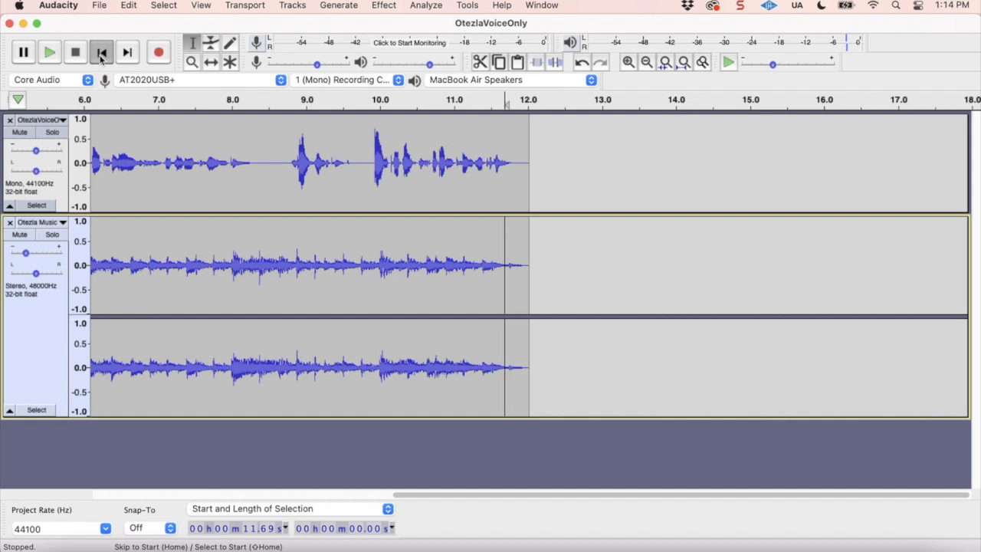
left_click(101, 53)
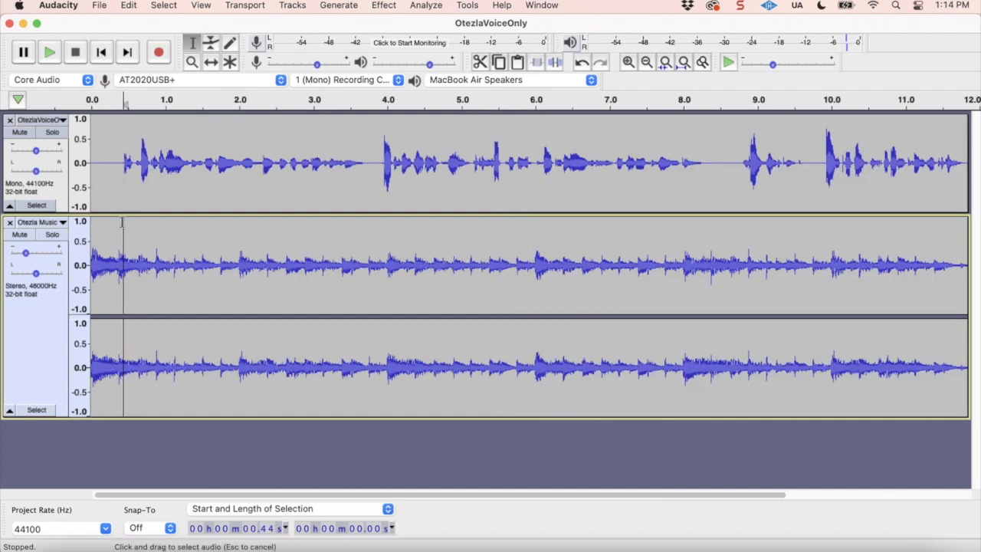
left_click(383, 6)
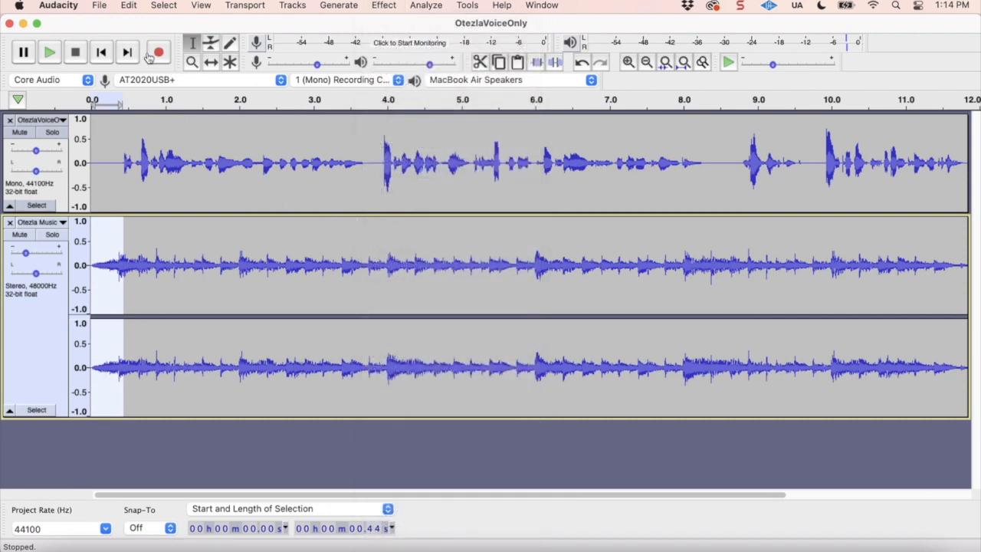
left_click(49, 52)
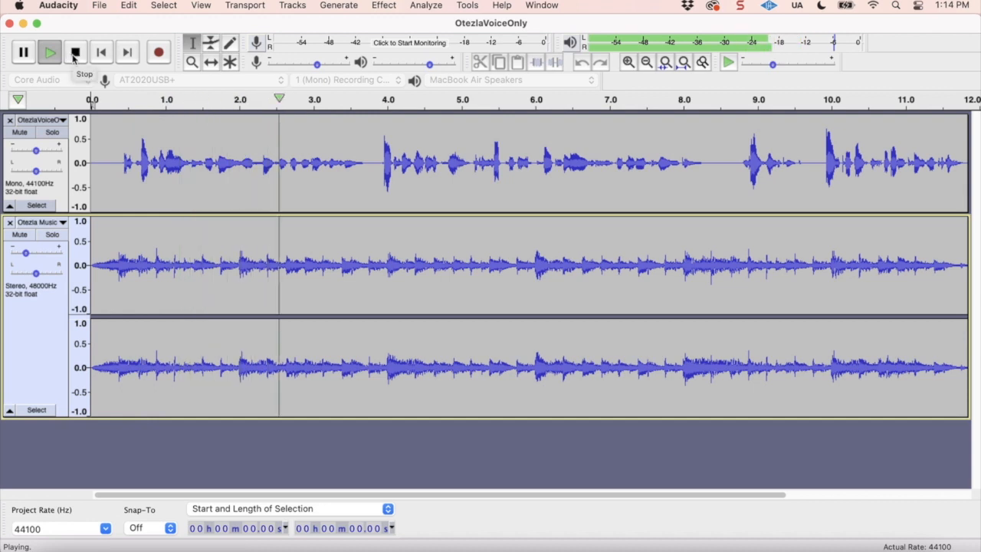
left_click(75, 52)
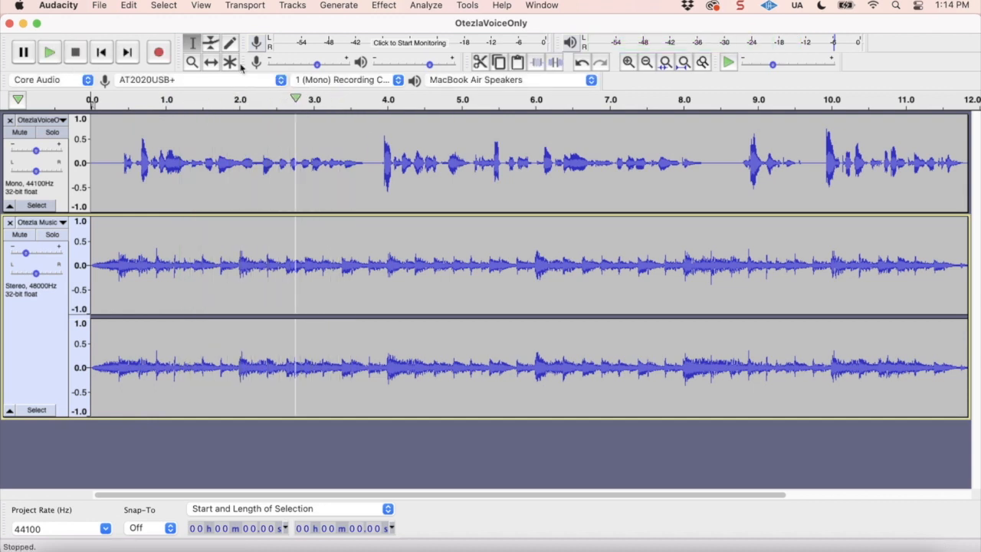
left_click(129, 6)
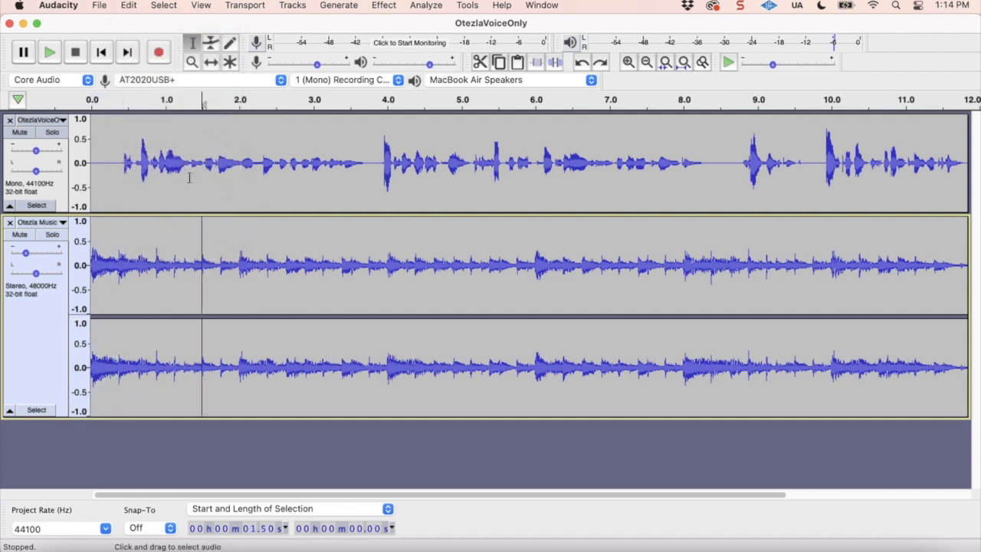
left_click(101, 52)
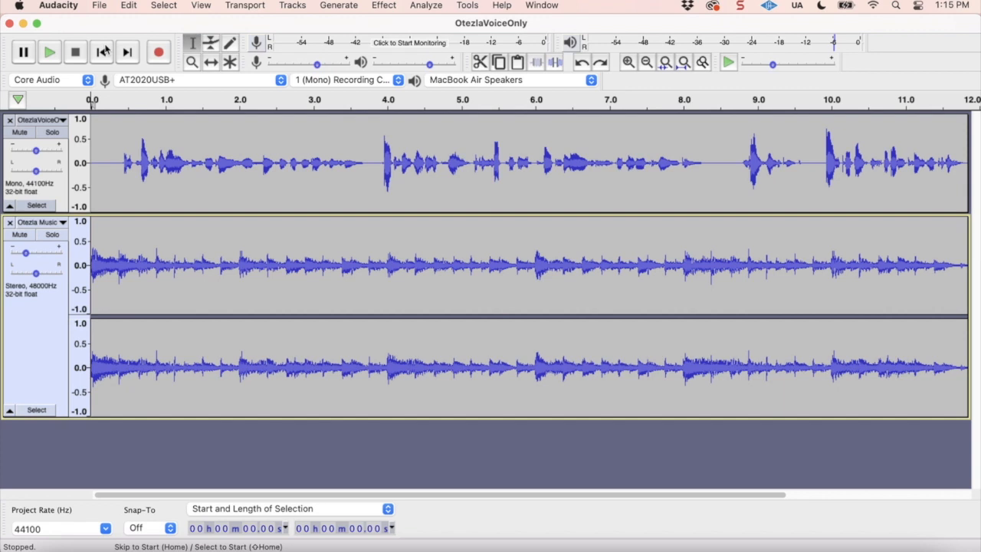
mouse_move(104, 52)
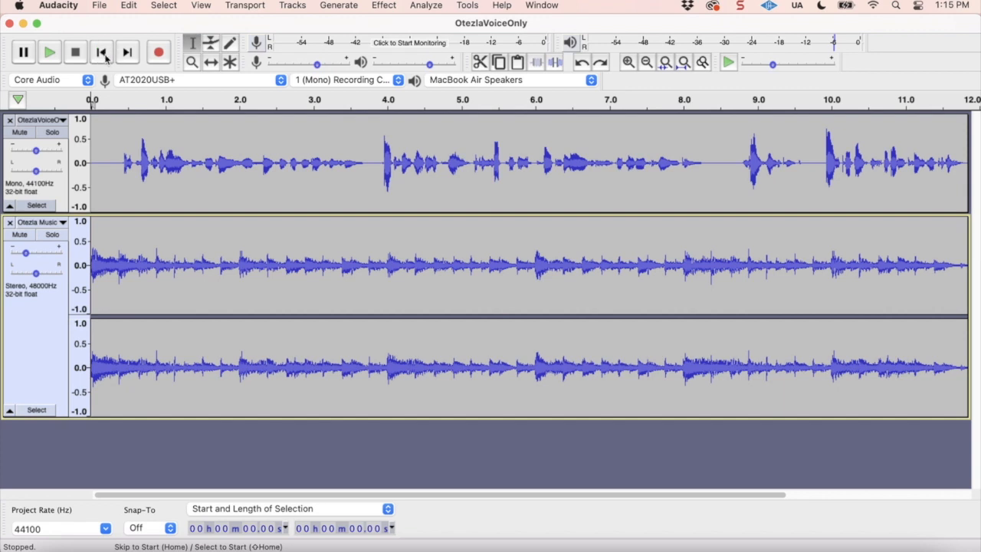
left_click(49, 52)
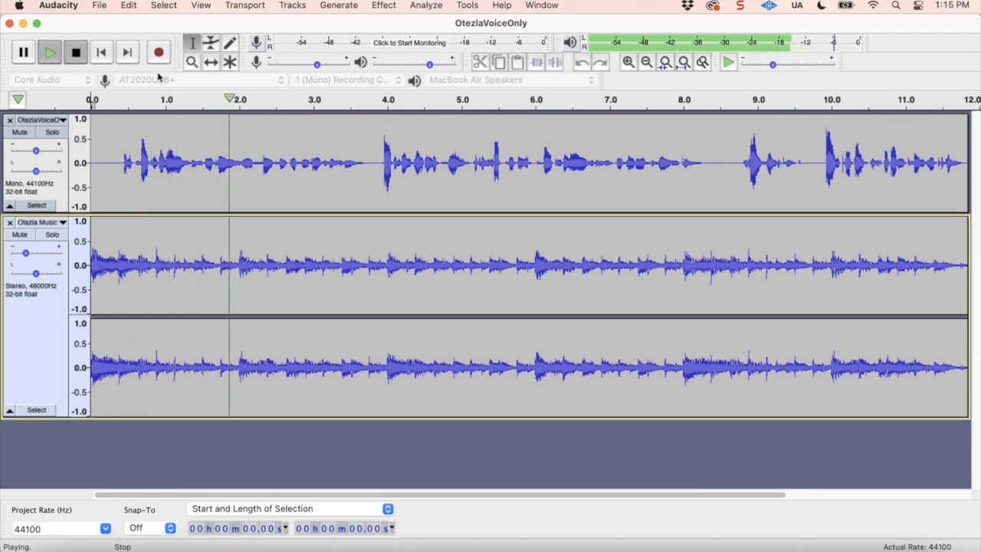
left_click(75, 52)
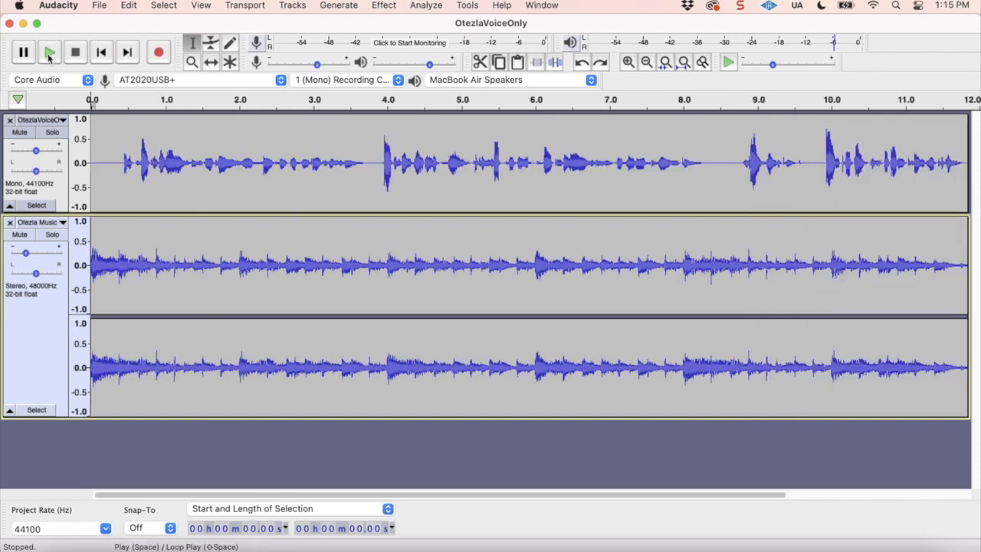
mouse_move(49, 52)
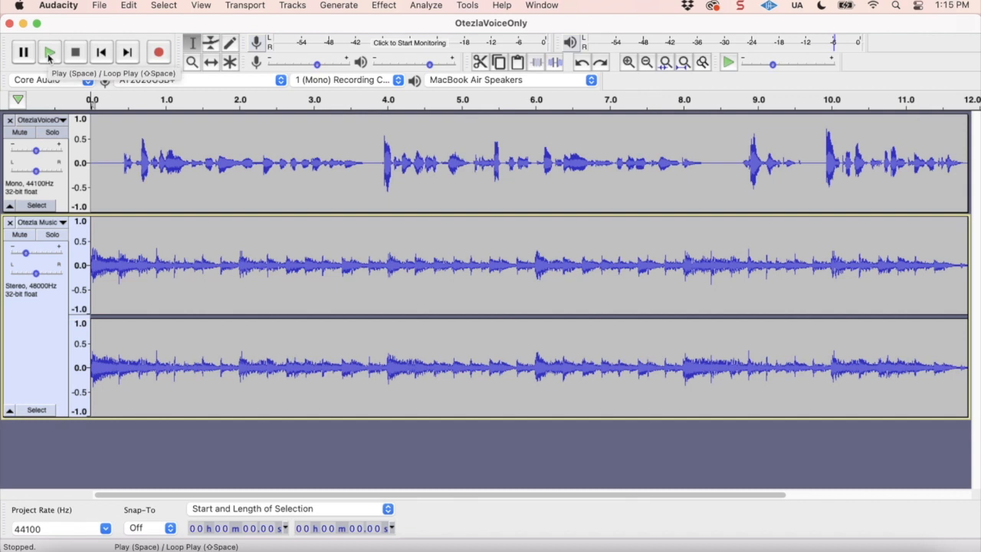
left_click(49, 53)
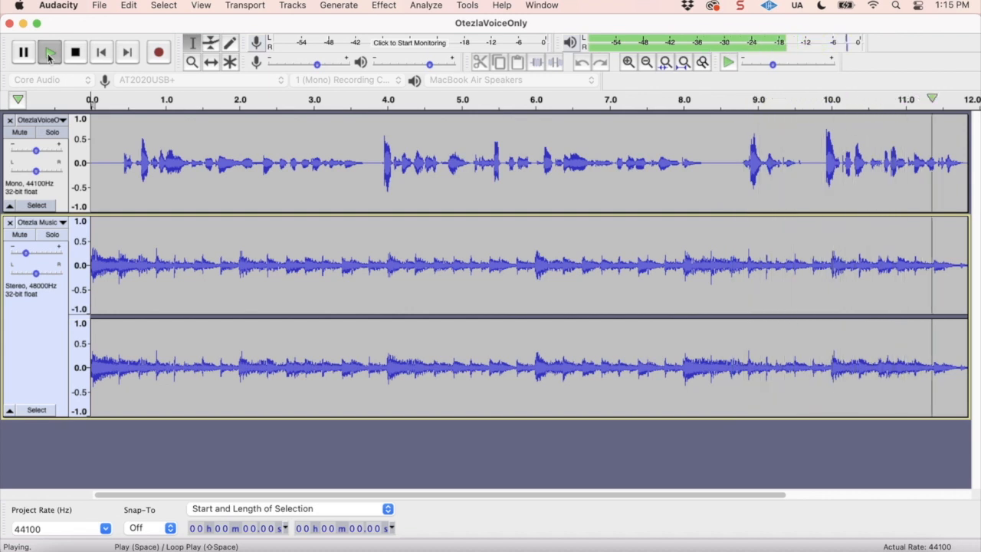
left_click(75, 52)
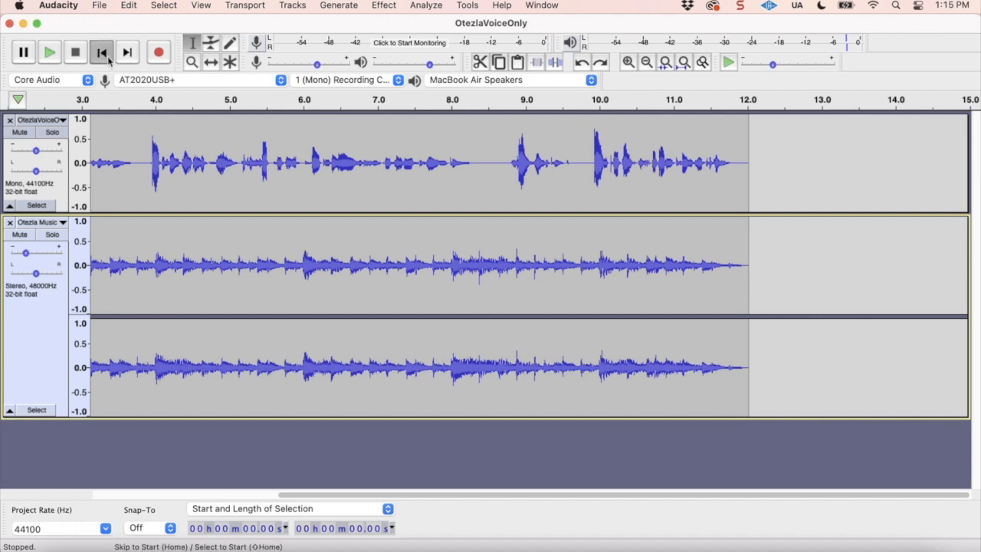
Return to the project start and bring up File > Export as MP3.
left_click(98, 6)
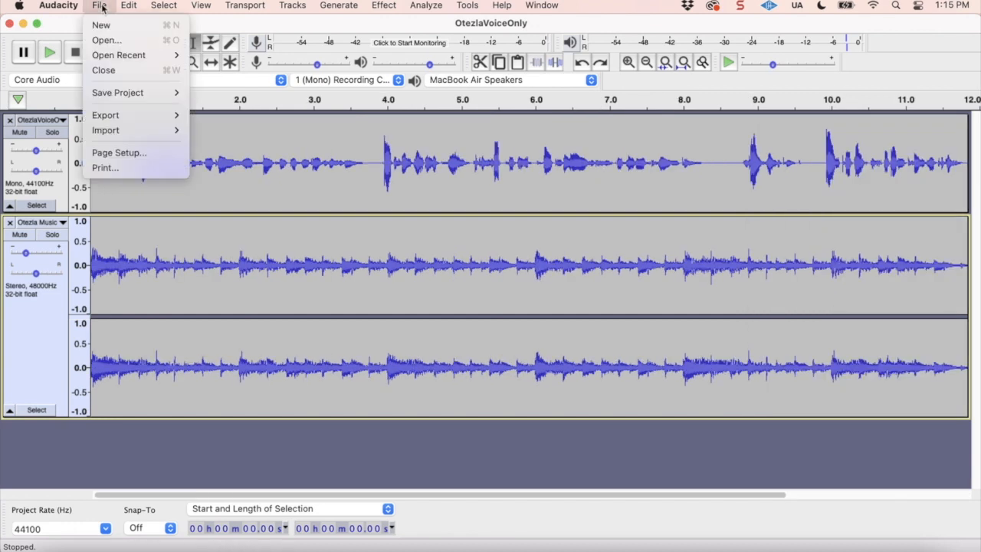
mouse_move(104, 115)
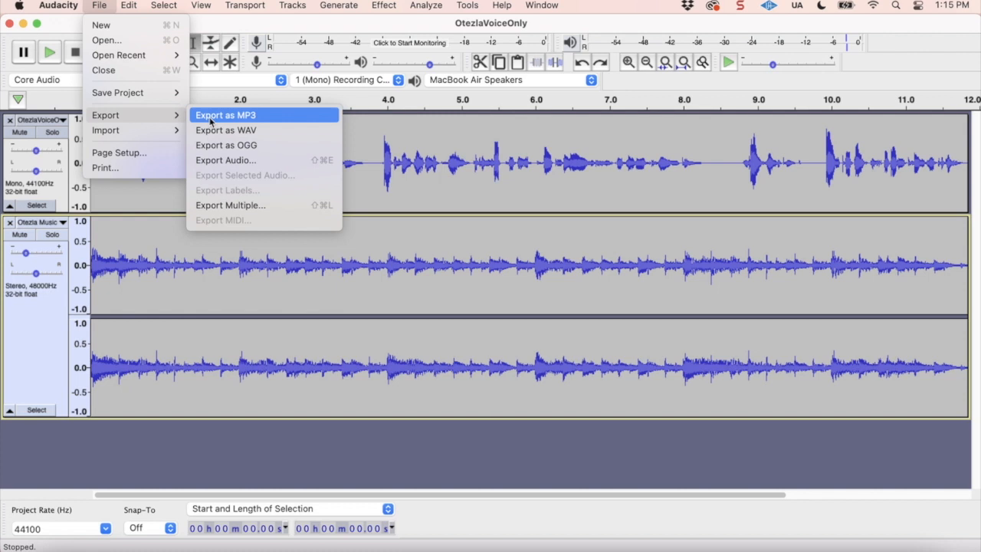
mouse_move(213, 122)
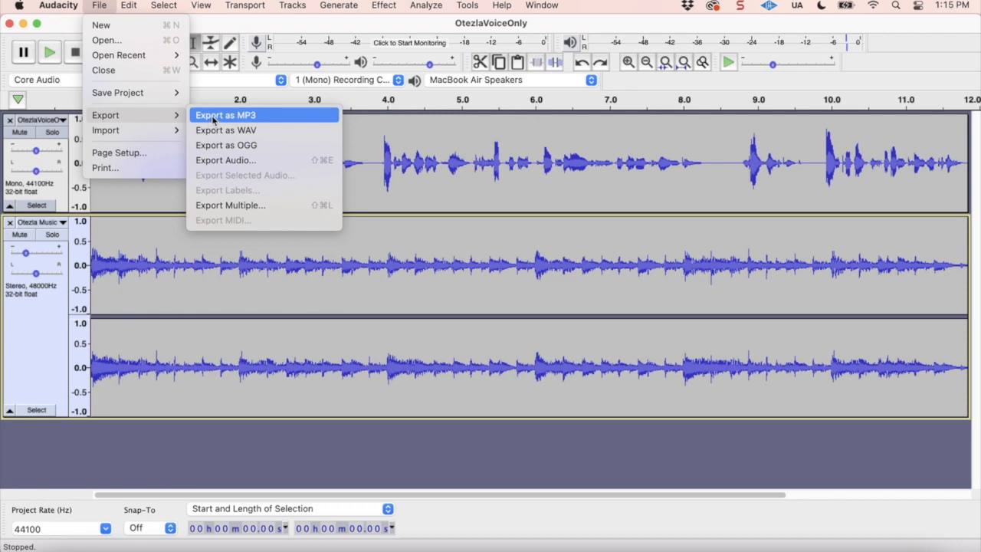
left_click(225, 114)
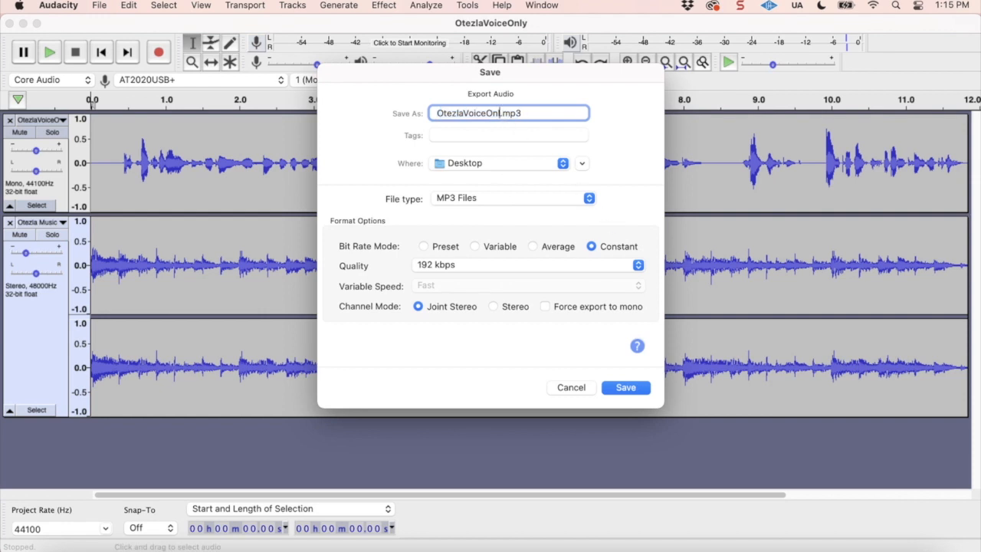
Name the export OtezlaDemo.mp3, save it to the Desktop and accept the blank metadata tags.
key("Backspace")
type("Dem")
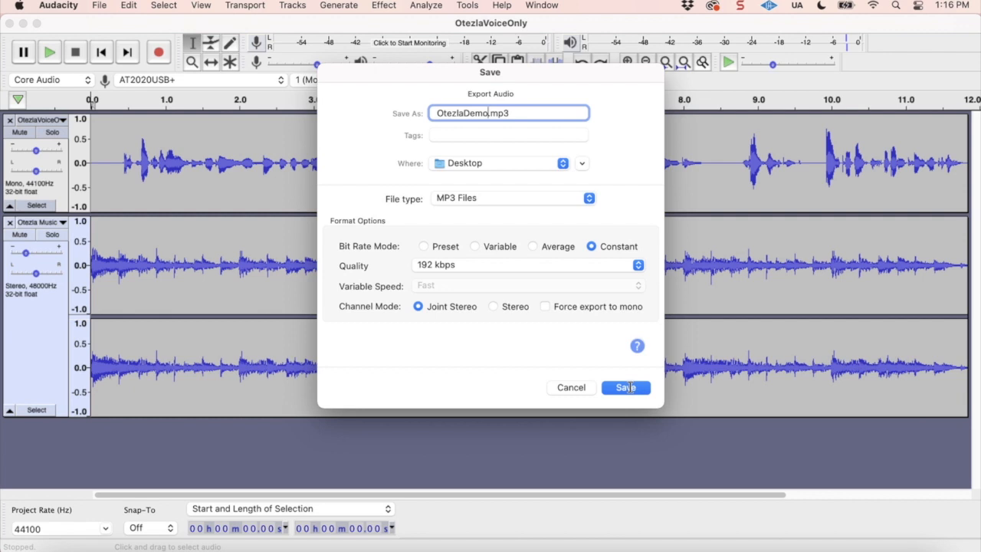
left_click(625, 386)
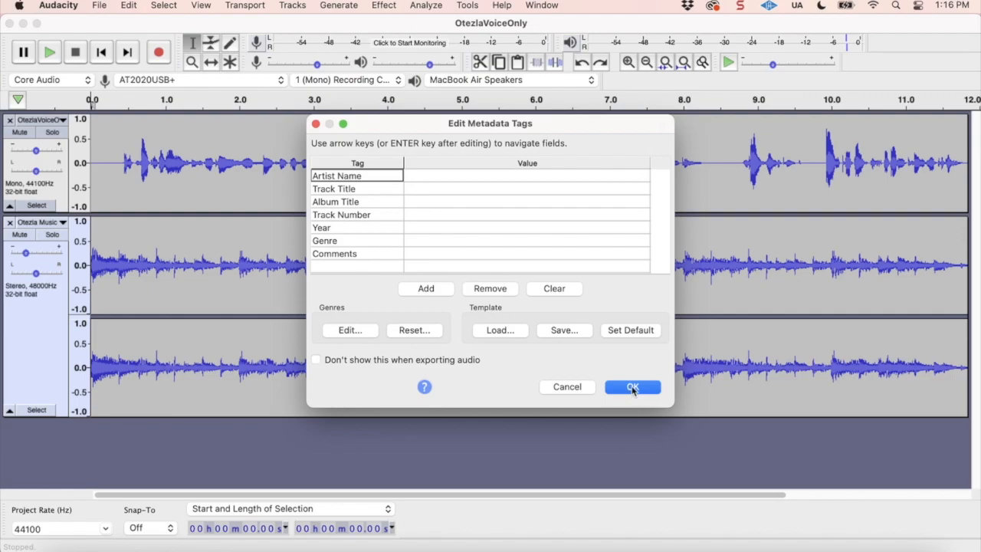
left_click(632, 386)
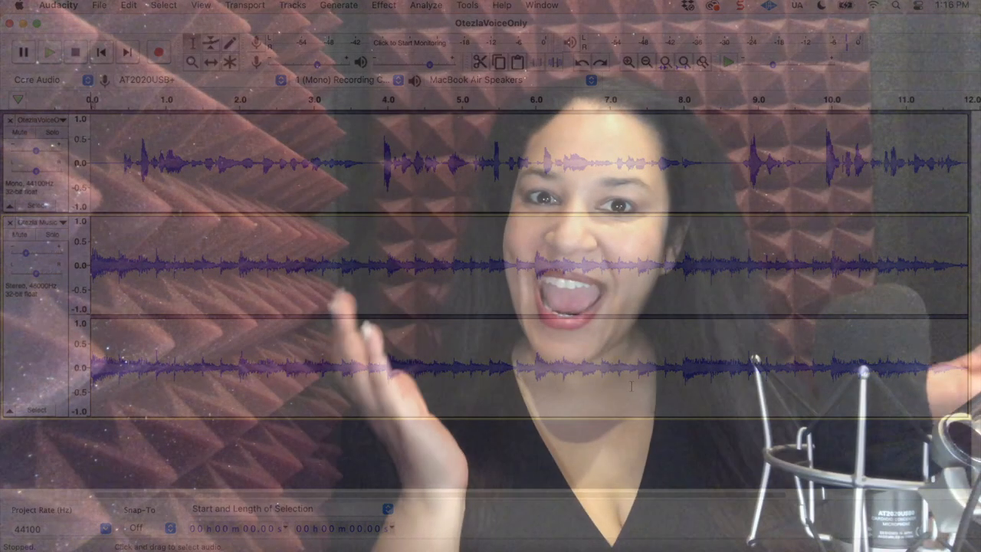